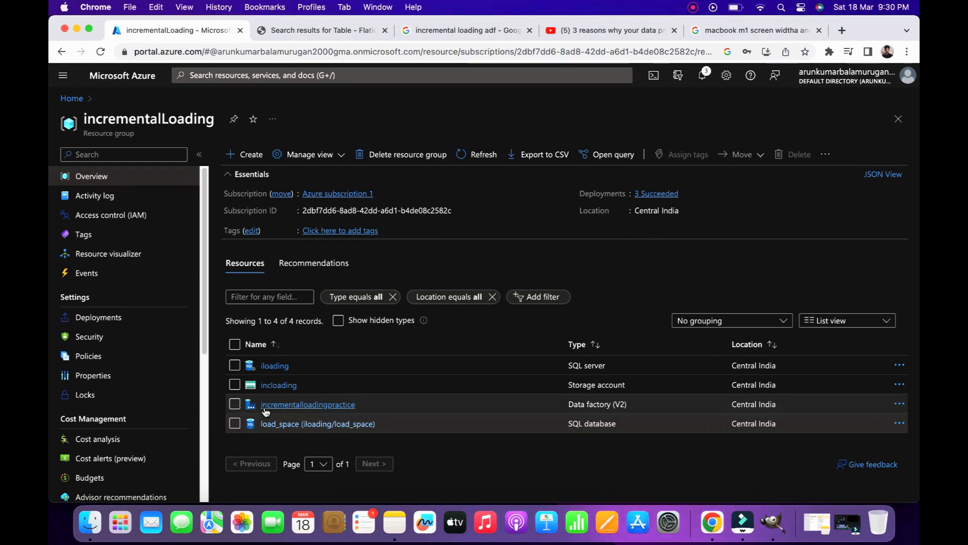
- Open load_space's Query editor (preview) and sign in with the SQL login
click(306, 403)
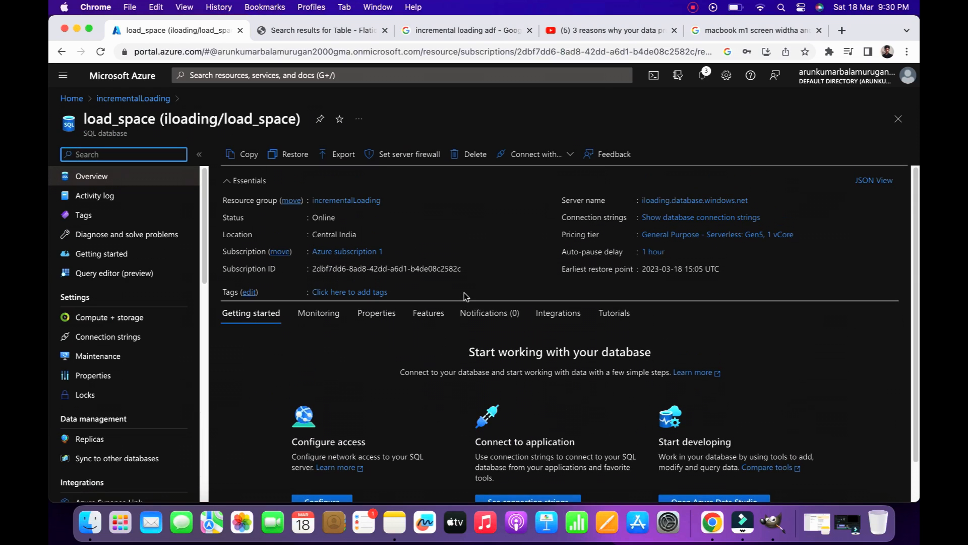
click(114, 273)
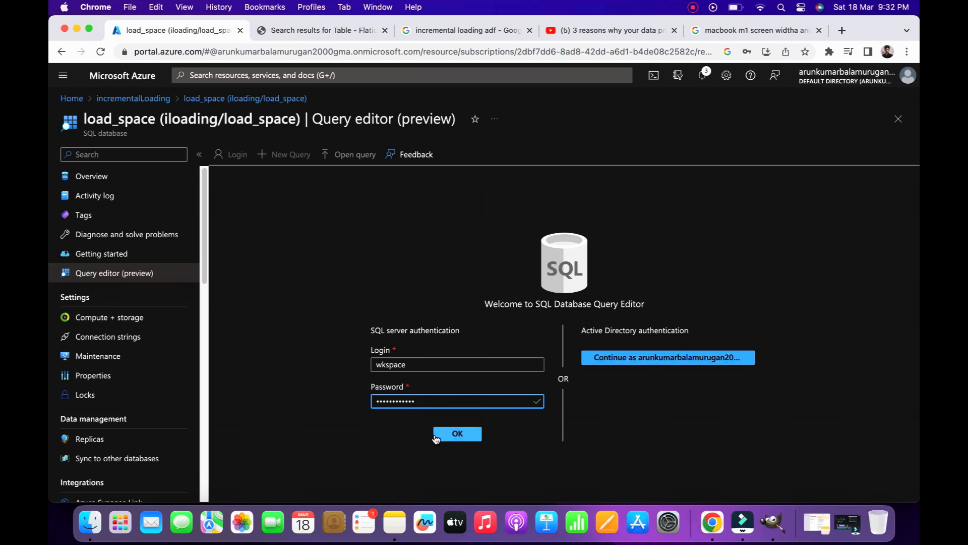
click(457, 433)
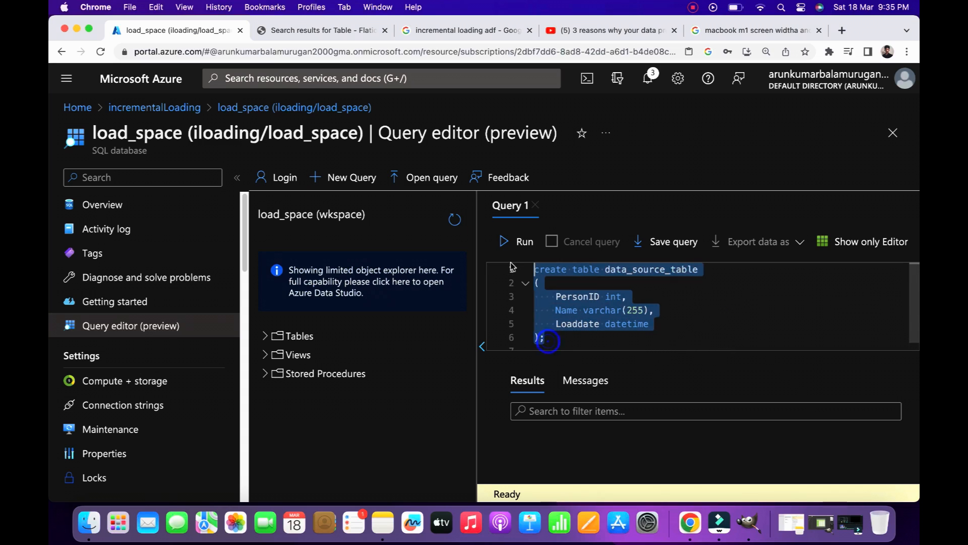
- Run the INSERT of five rows dated 3/1/2023–3/5/2023, then SELECT * FROM data_source_table to verify
click(523, 241)
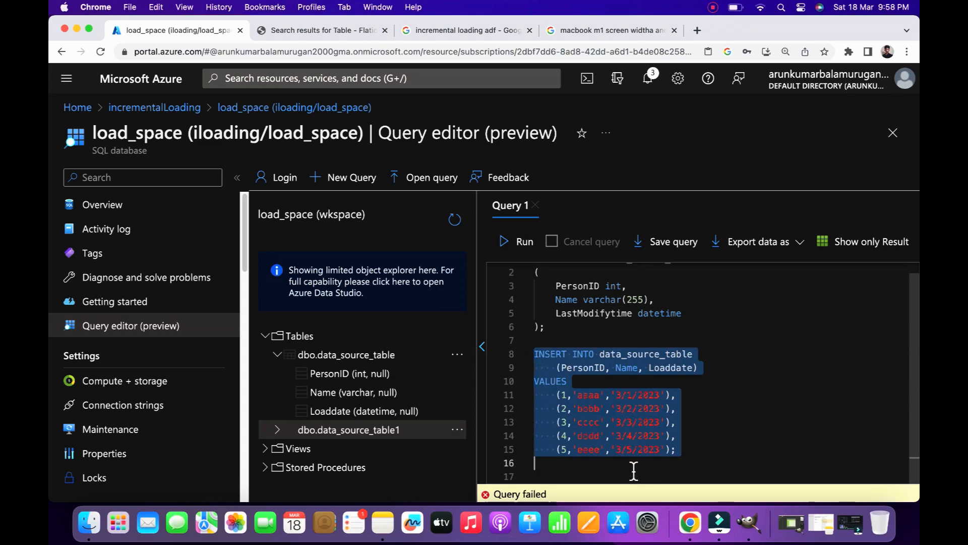
click(524, 241)
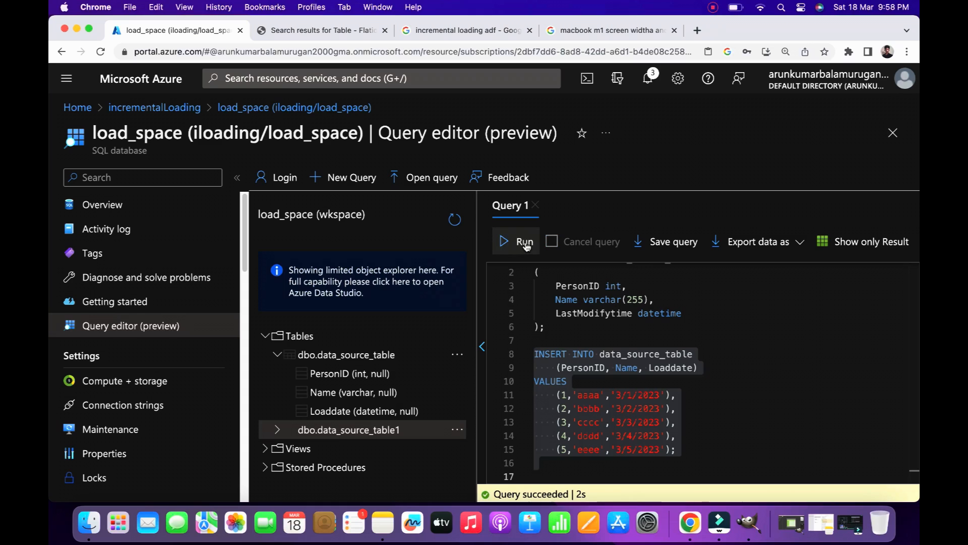
mouse_move(697, 454)
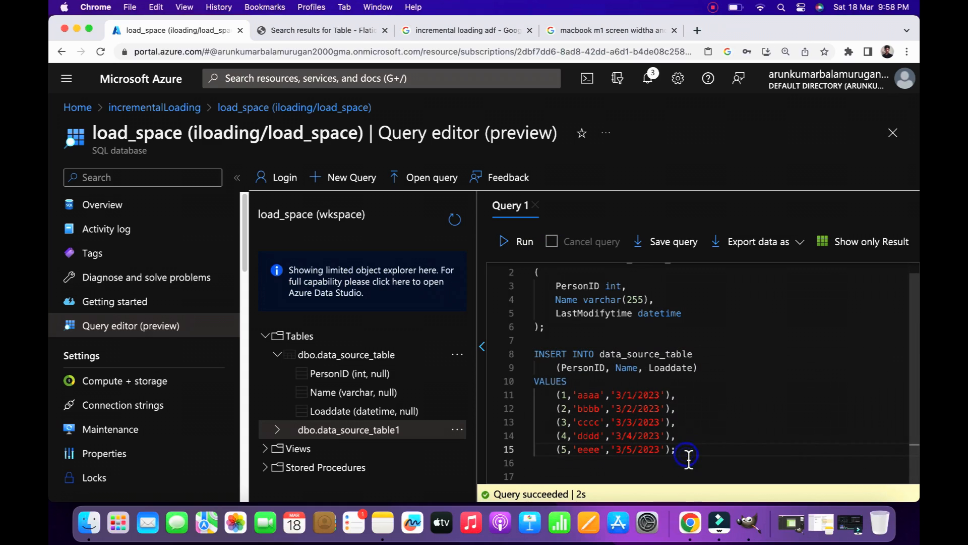
click(524, 241)
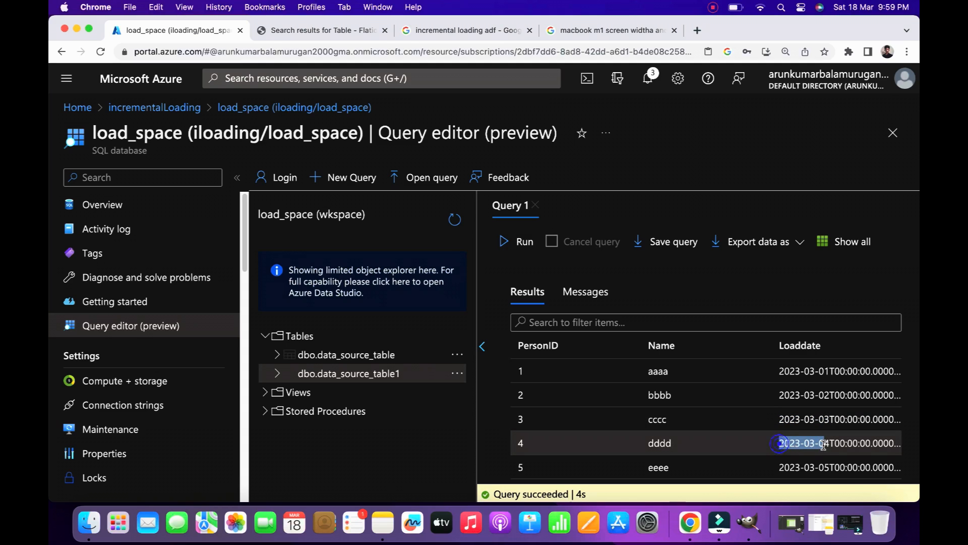
click(852, 241)
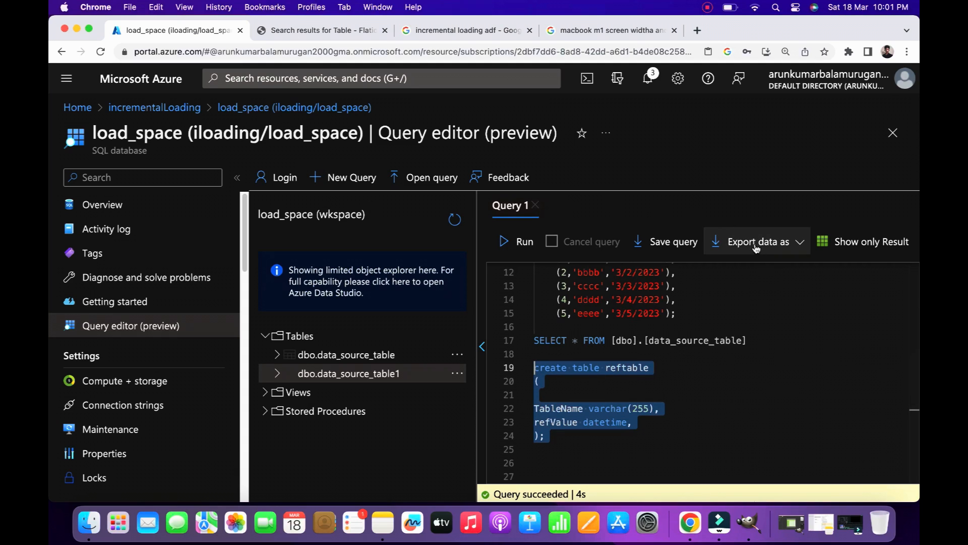
- Insert the 1/1/2022 watermark row into reftable, run CREATE PROCEDURE usp_write_watermark, then switch to Data Factory
click(524, 241)
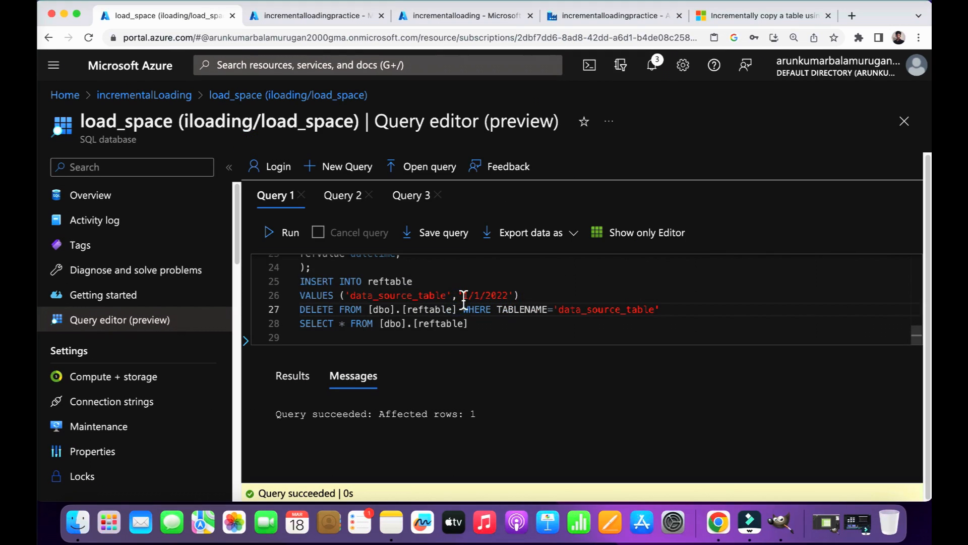
double_click(485, 296)
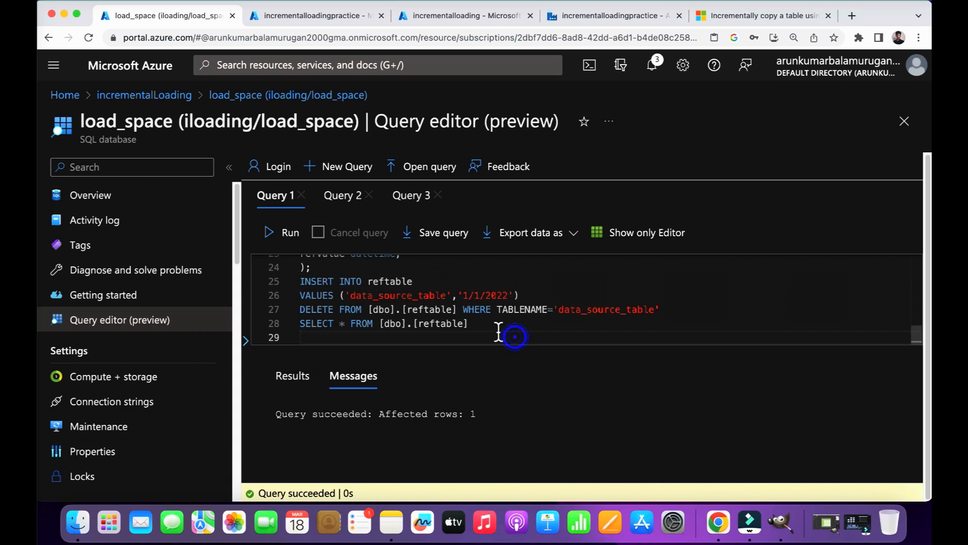
click(282, 232)
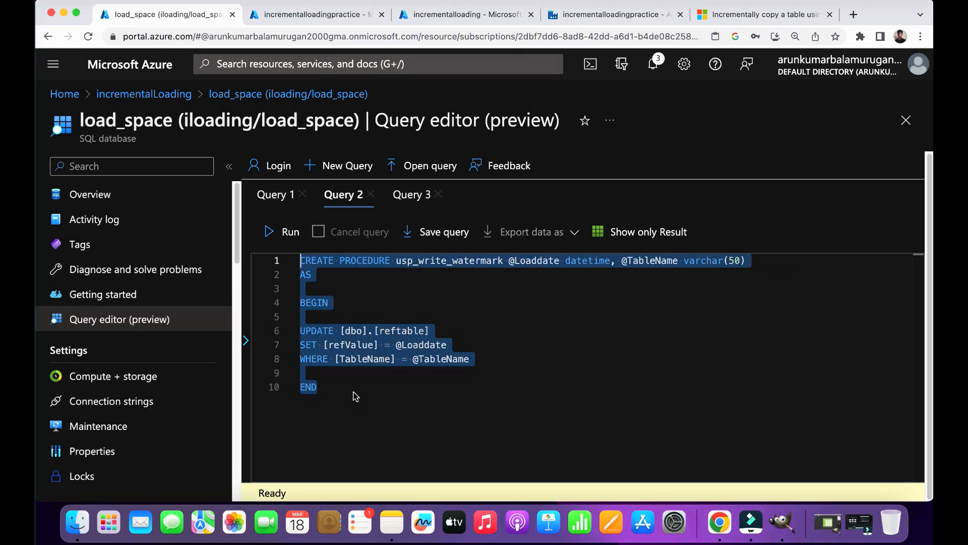
mouse_move(524, 320)
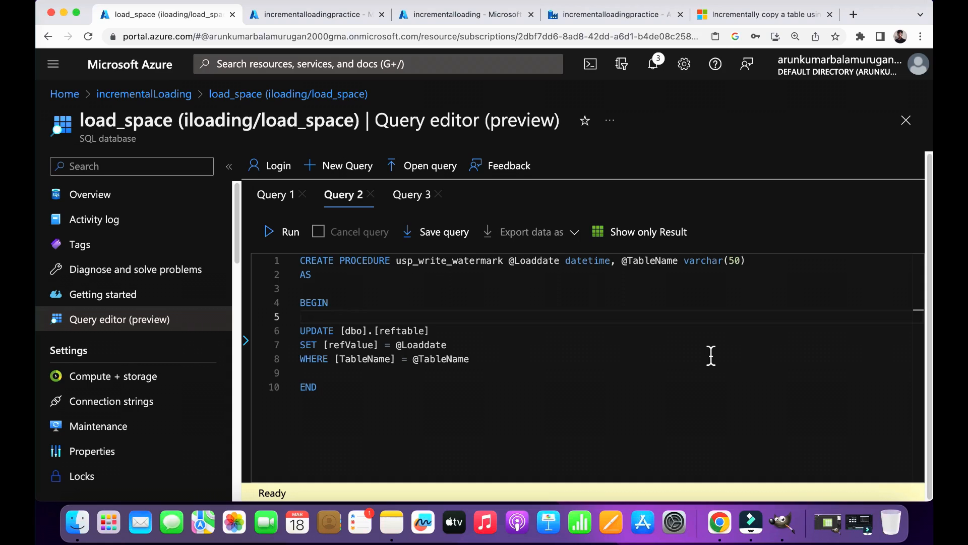
click(300, 316)
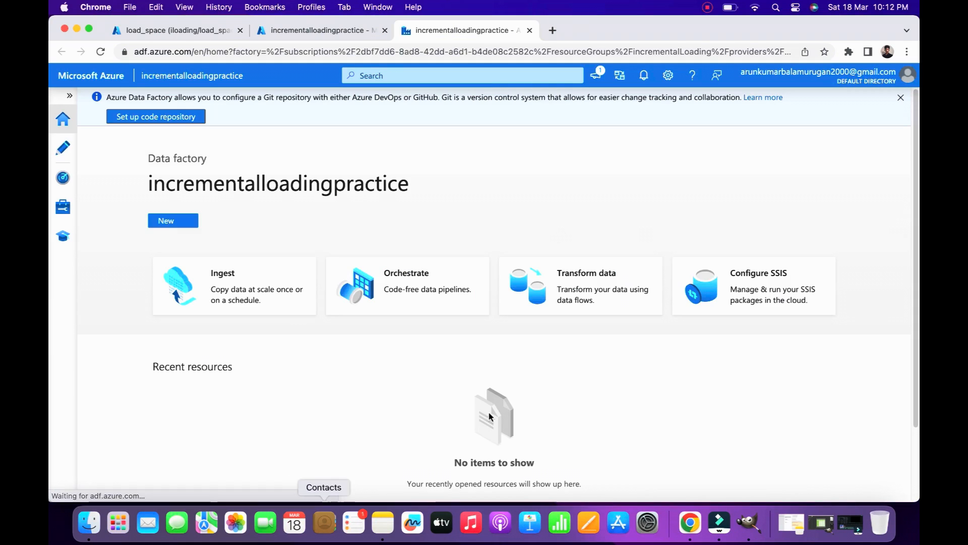
- Author pipeline1 with two Lookup activities and preview AzureSqlTable1's reftable watermark row
click(62, 148)
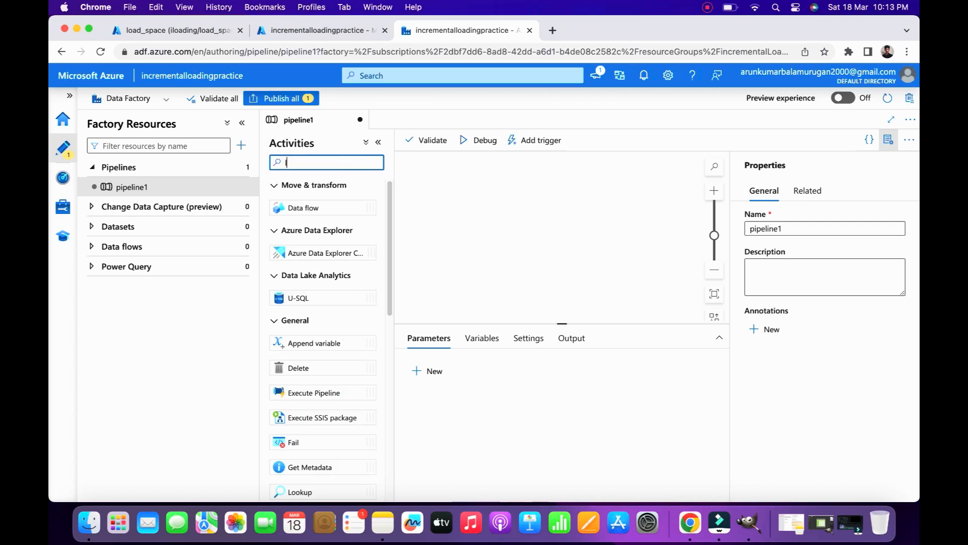
text(look)
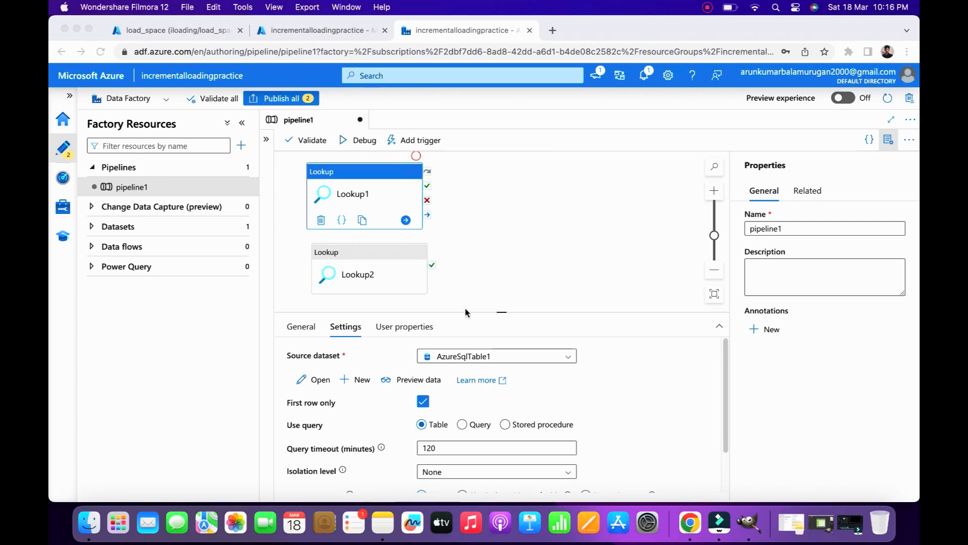
mouse_move(399, 386)
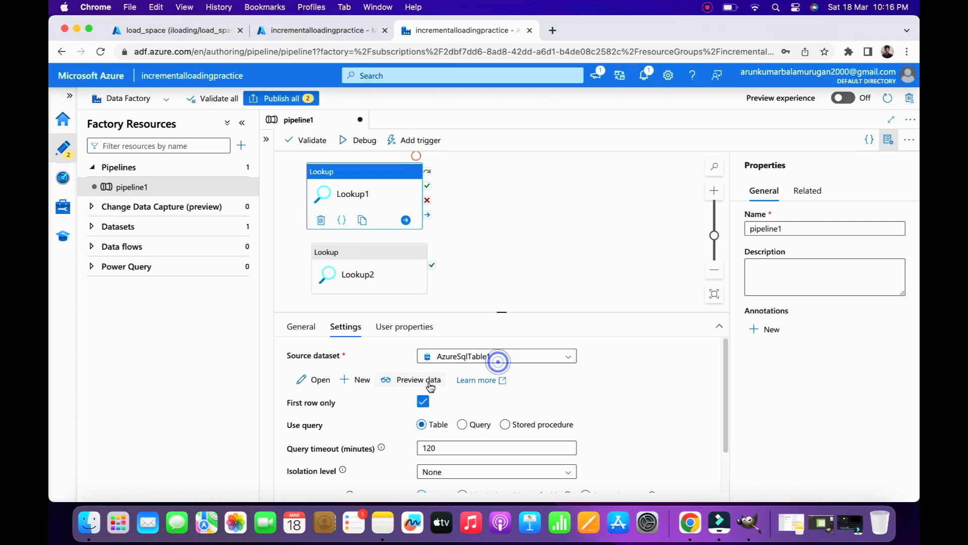
click(418, 379)
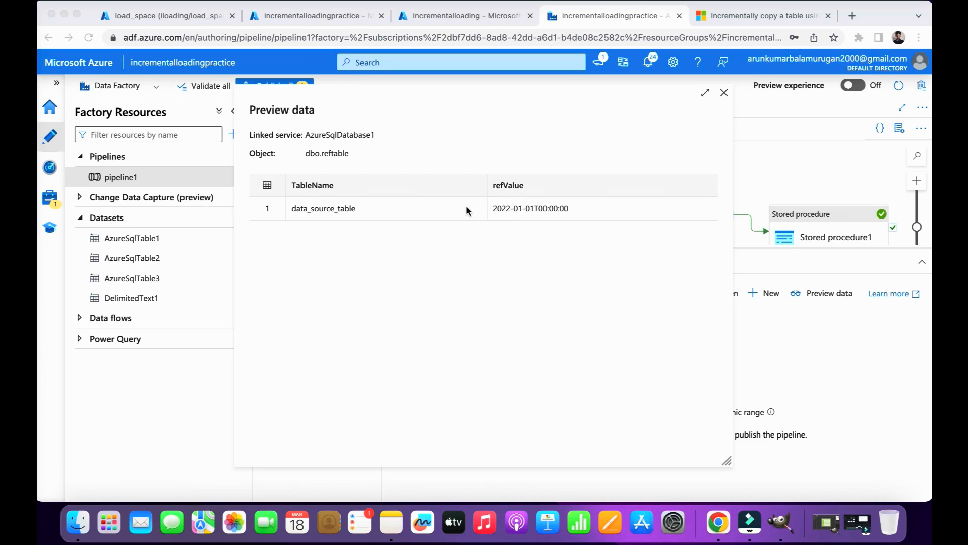
mouse_move(520, 214)
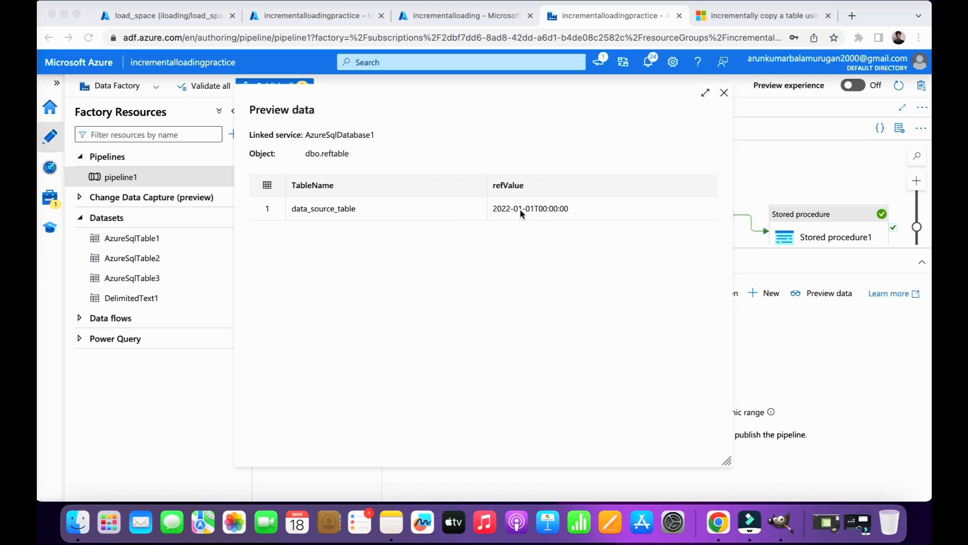
mouse_move(704, 108)
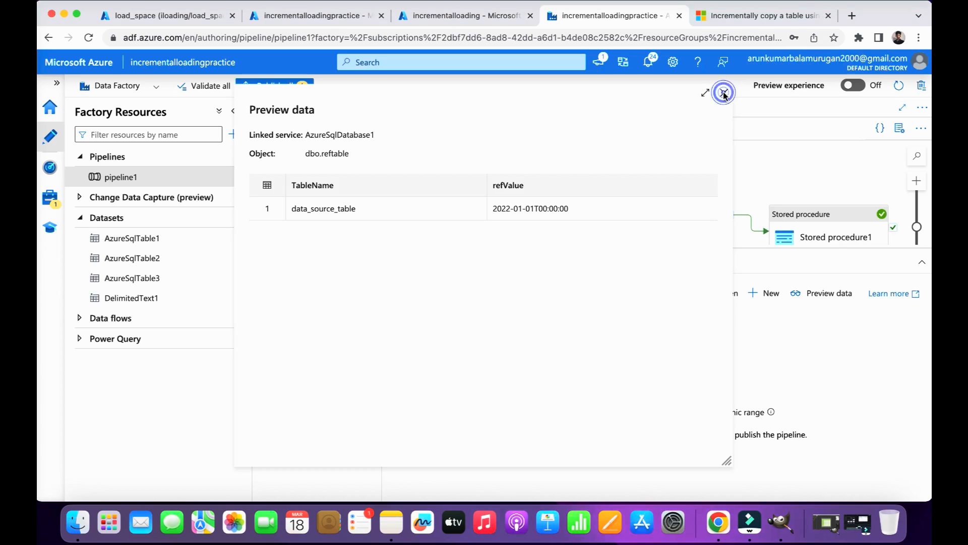
mouse_move(724, 93)
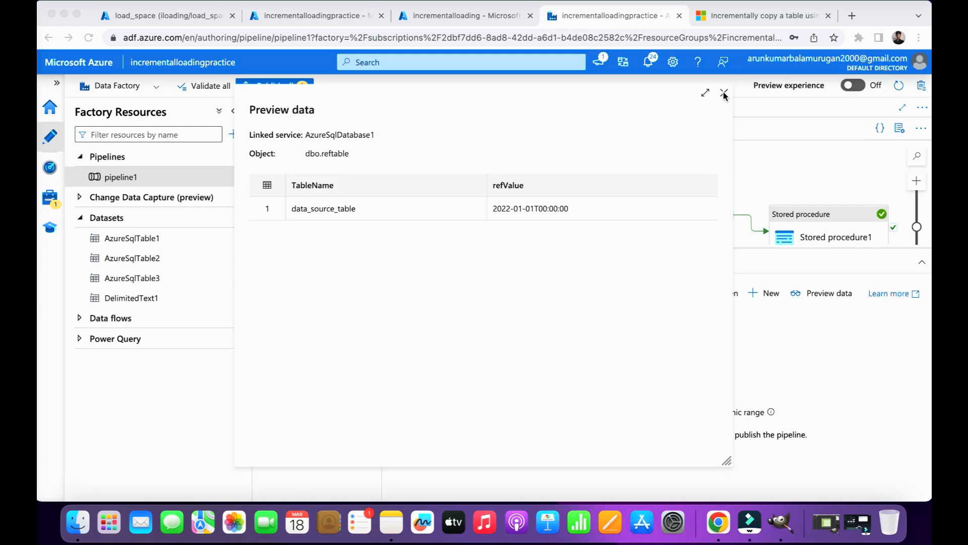
- Keep AzureSqlTable2 as Lookup2's source and preview its query, confirming Newrefvalue 2023-03-05
click(724, 92)
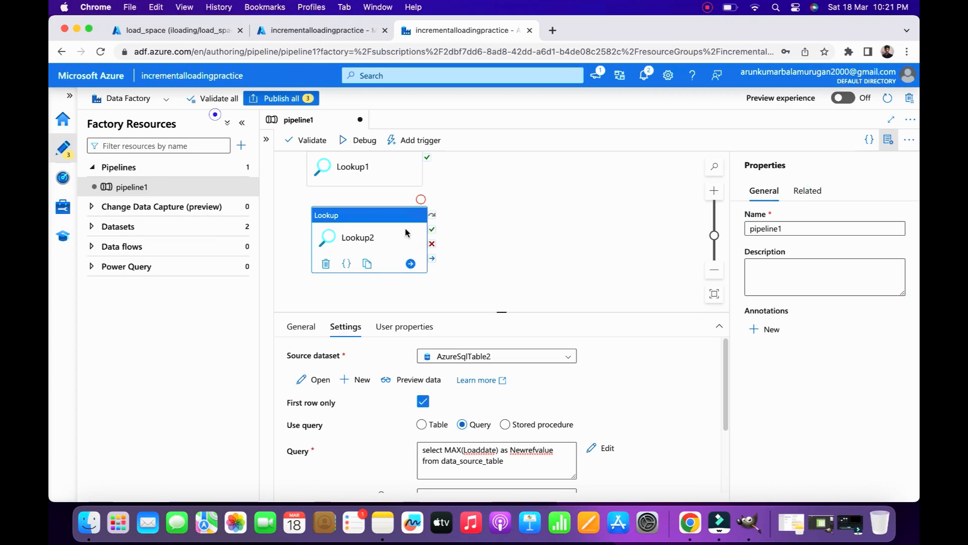
click(496, 356)
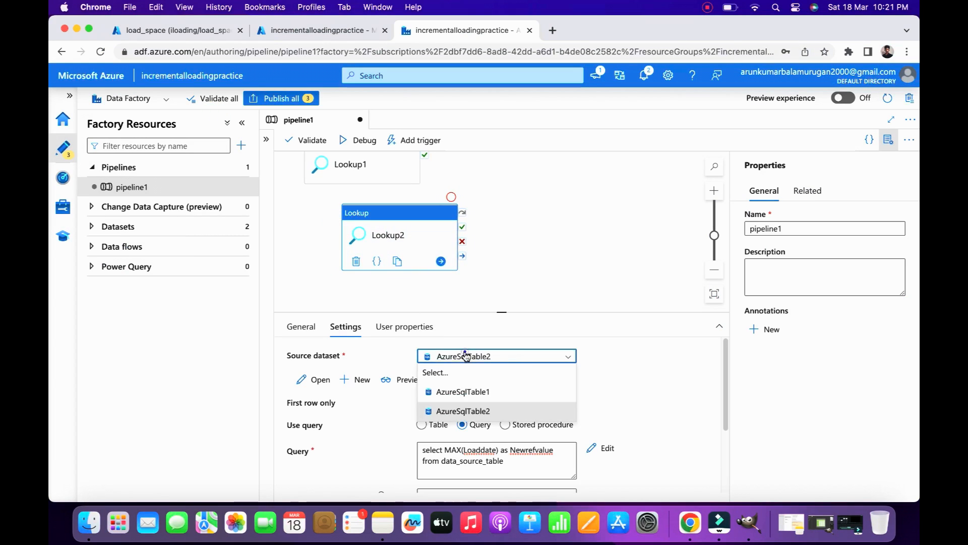
click(462, 410)
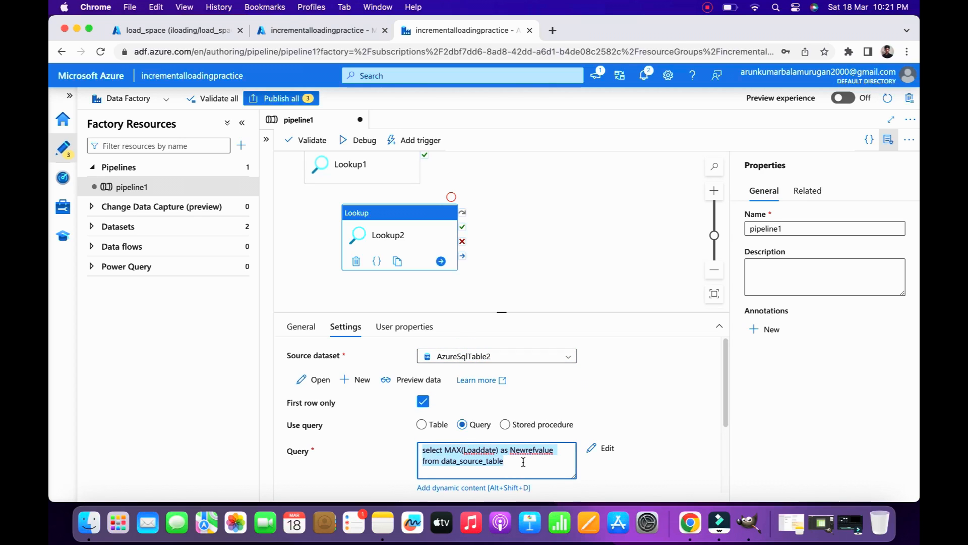
mouse_move(390, 416)
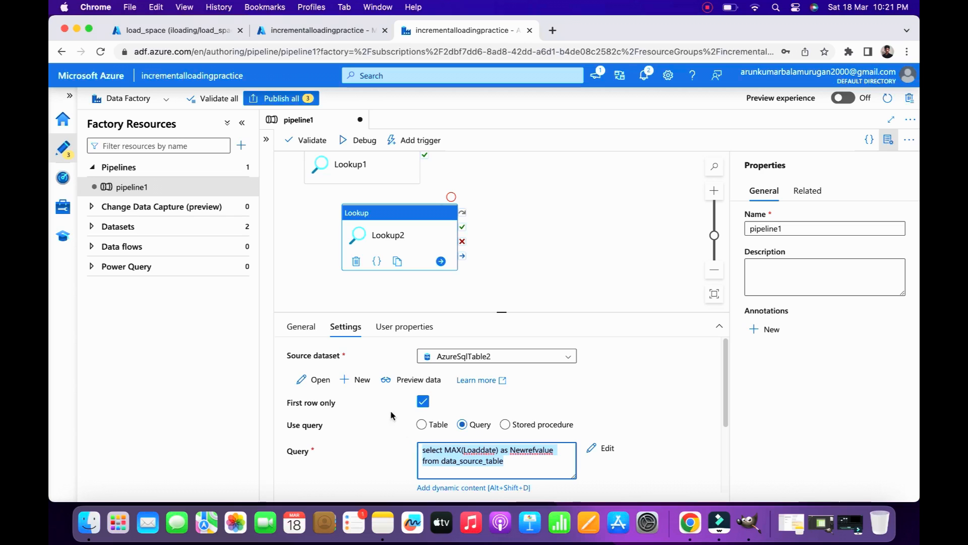
scroll(down, 3)
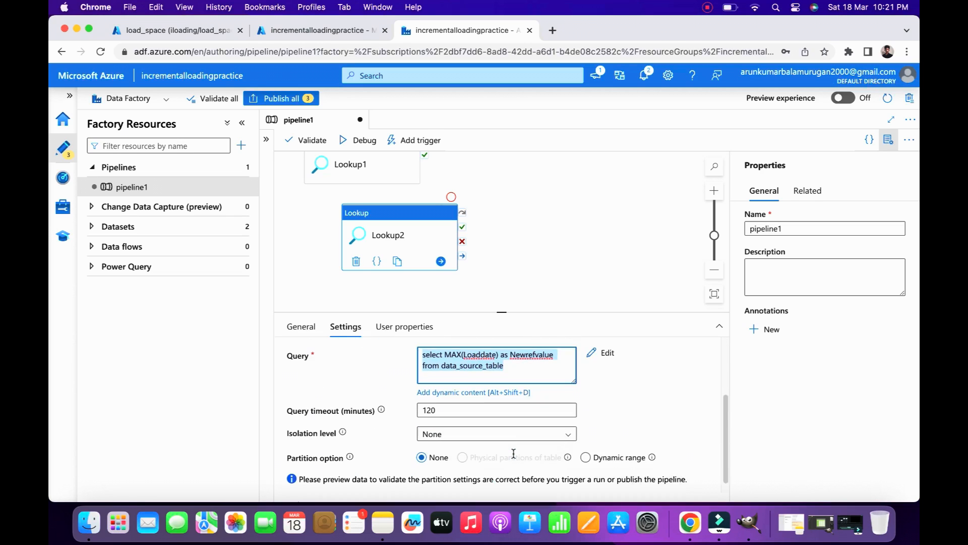
scroll(up, 3)
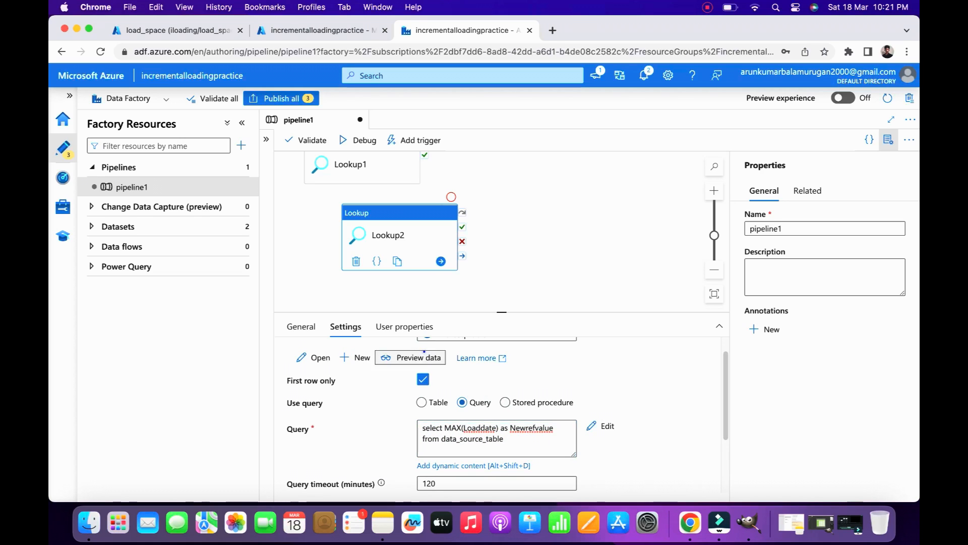
click(418, 357)
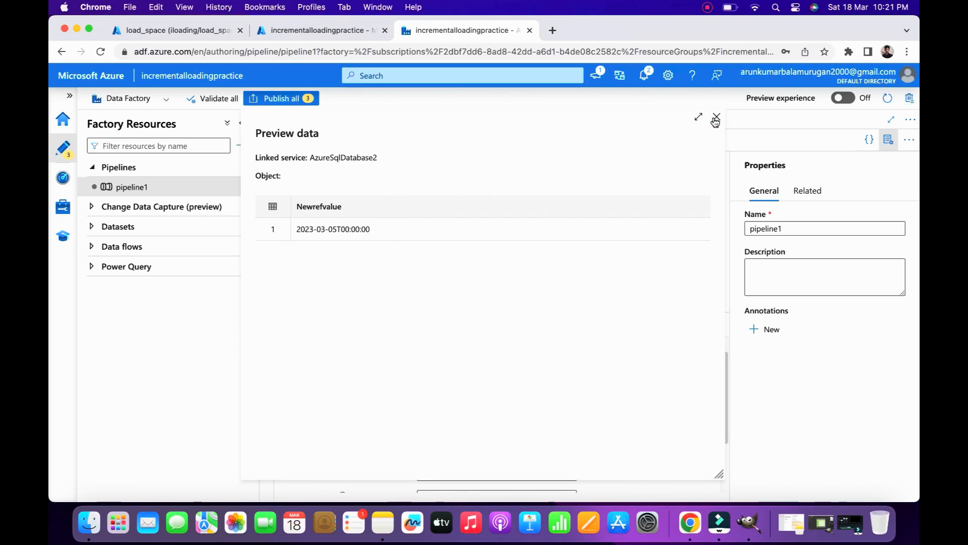
click(716, 117)
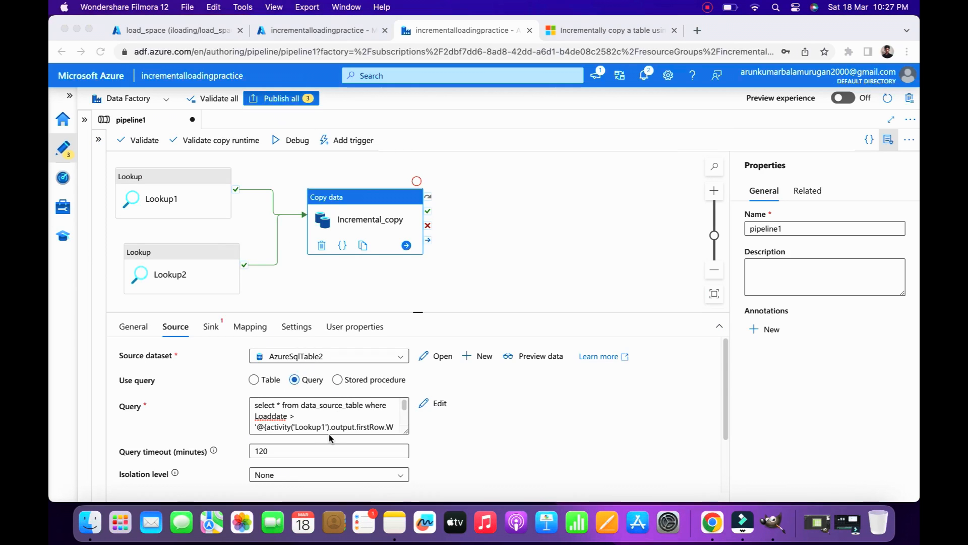
- Edit the Copy data source query to filter Loaddate > Lookup1 and <= Lookup2 values
click(329, 415)
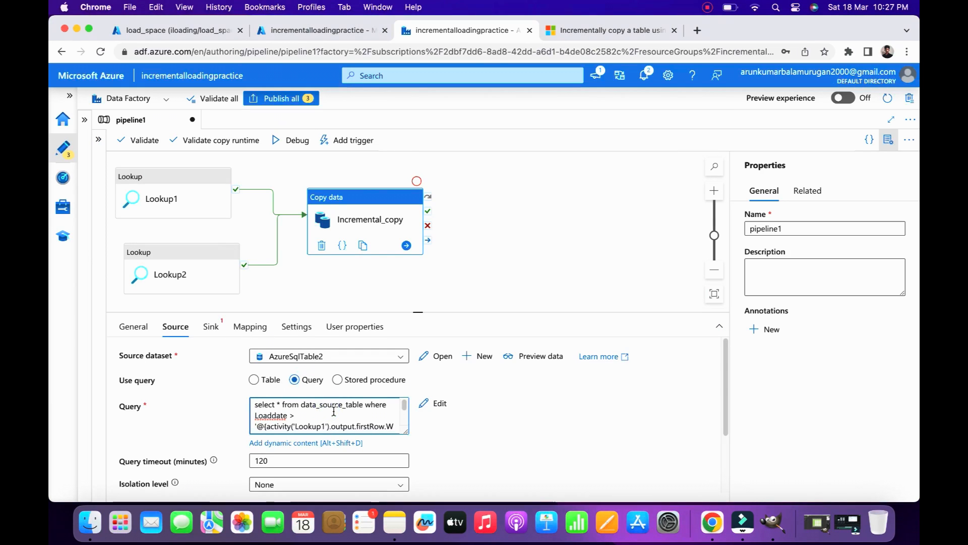
mouse_move(425, 403)
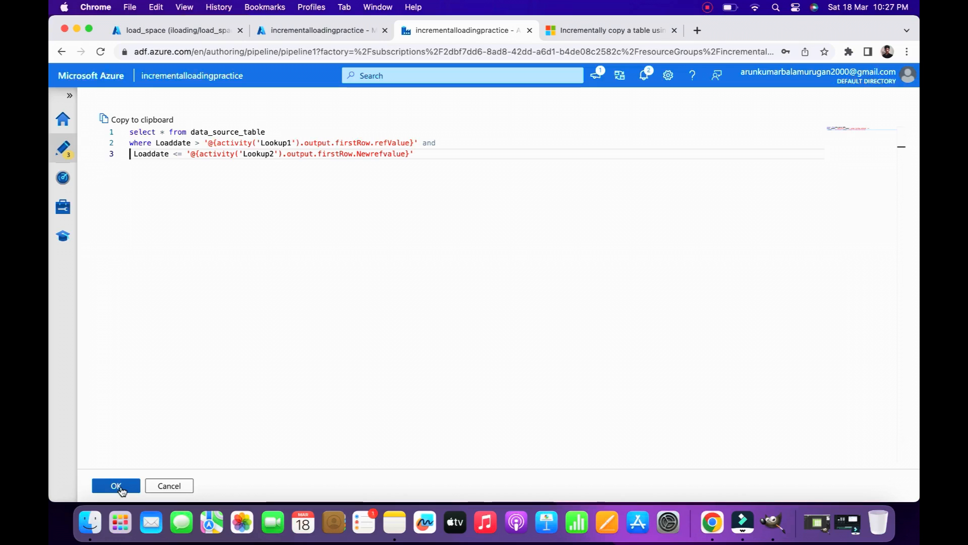
click(115, 485)
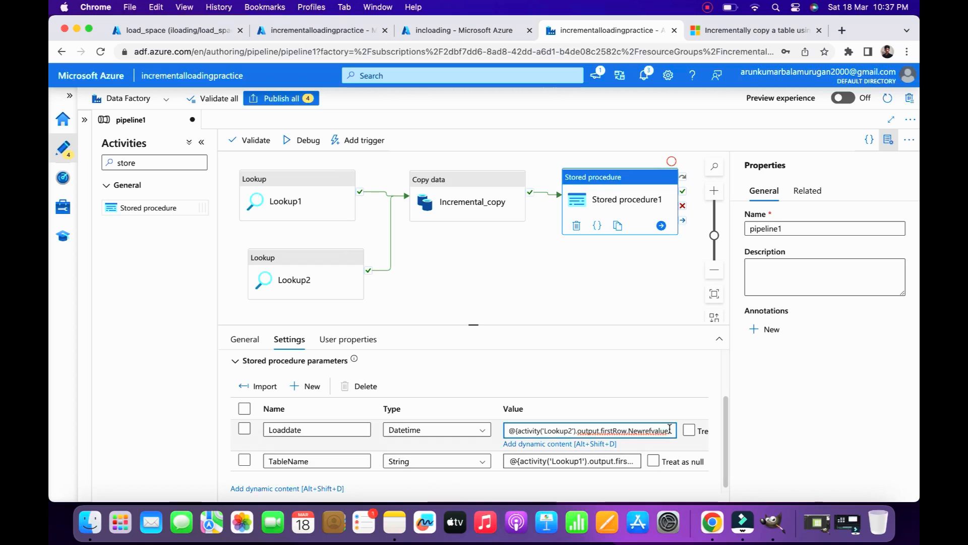
triple_click(588, 430)
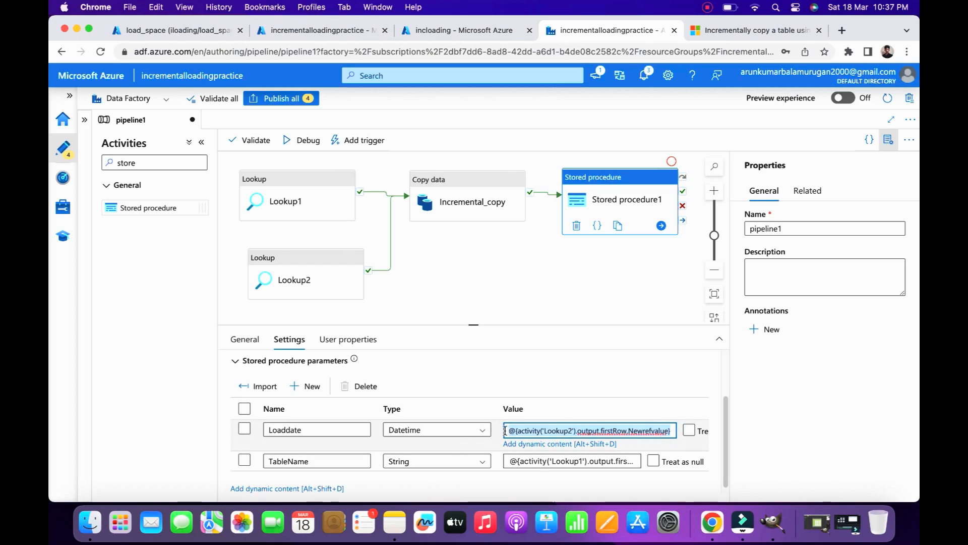
click(587, 450)
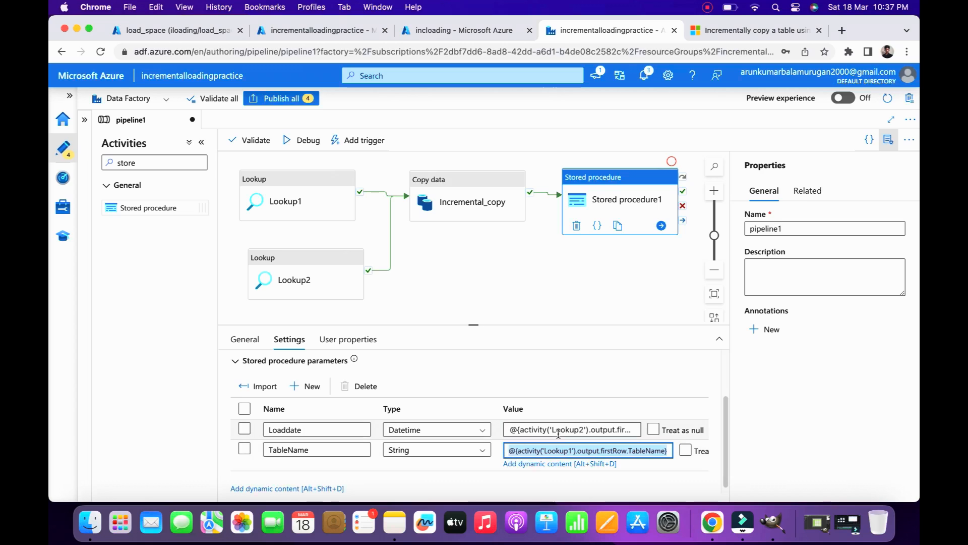
click(571, 430)
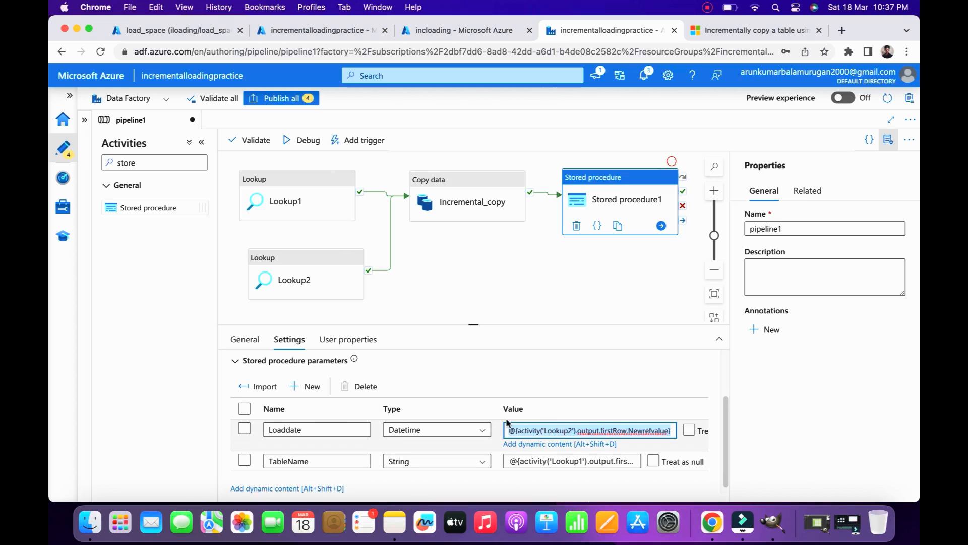
- Debug pipeline1, refreshing Output until Incremental_copy succeeds, then view its run details
click(294, 274)
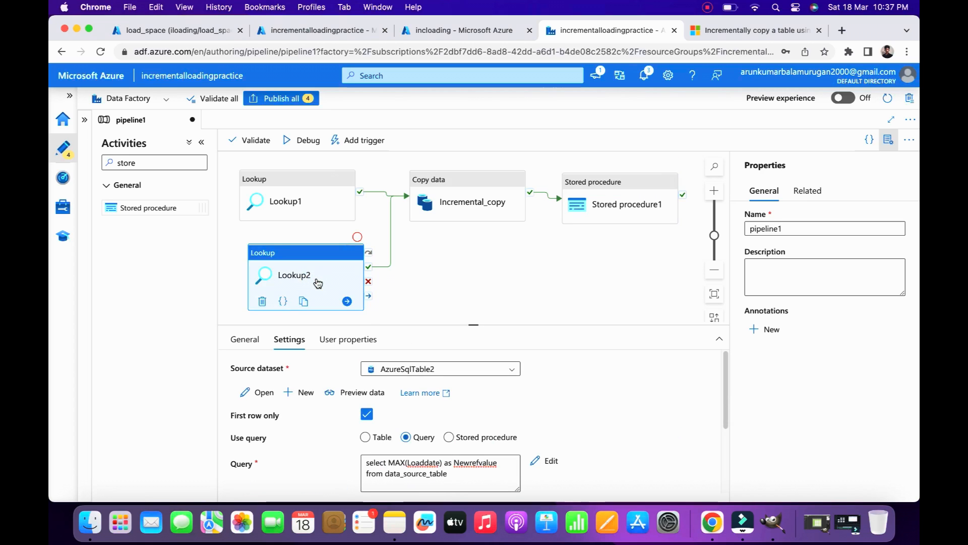
mouse_move(604, 204)
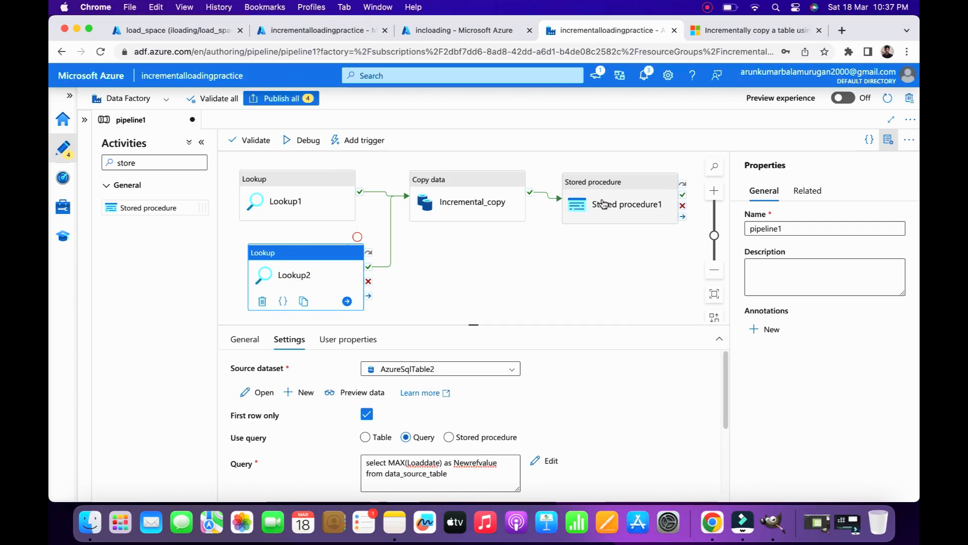
click(302, 140)
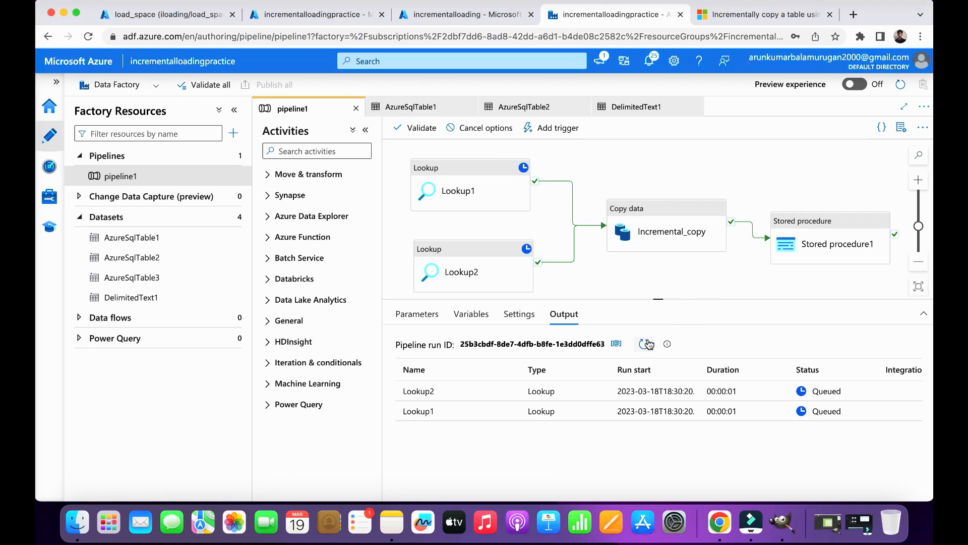
click(644, 344)
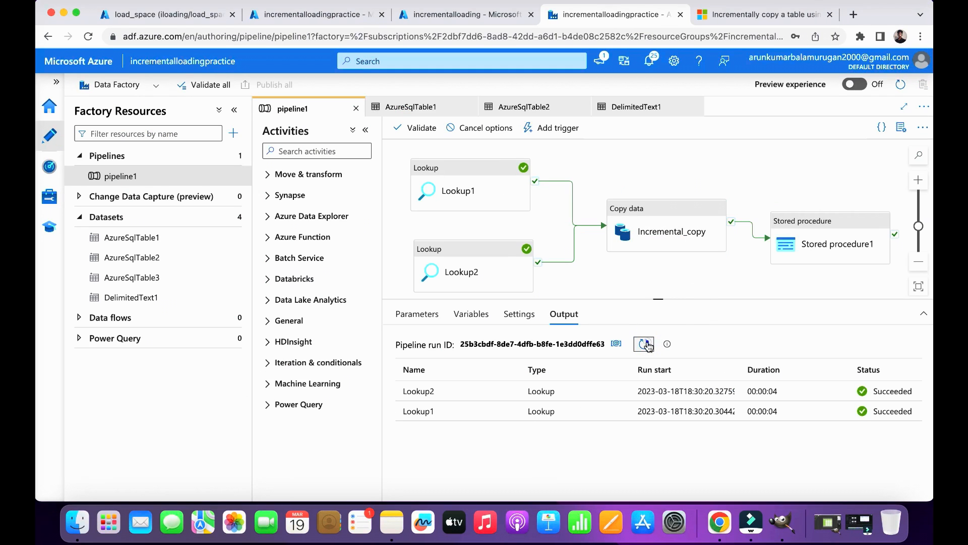
click(644, 344)
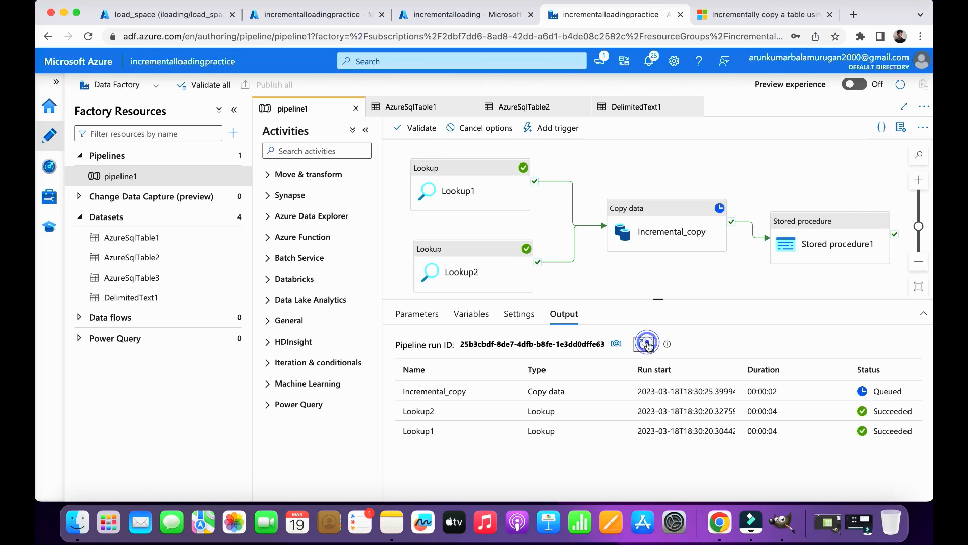
click(645, 344)
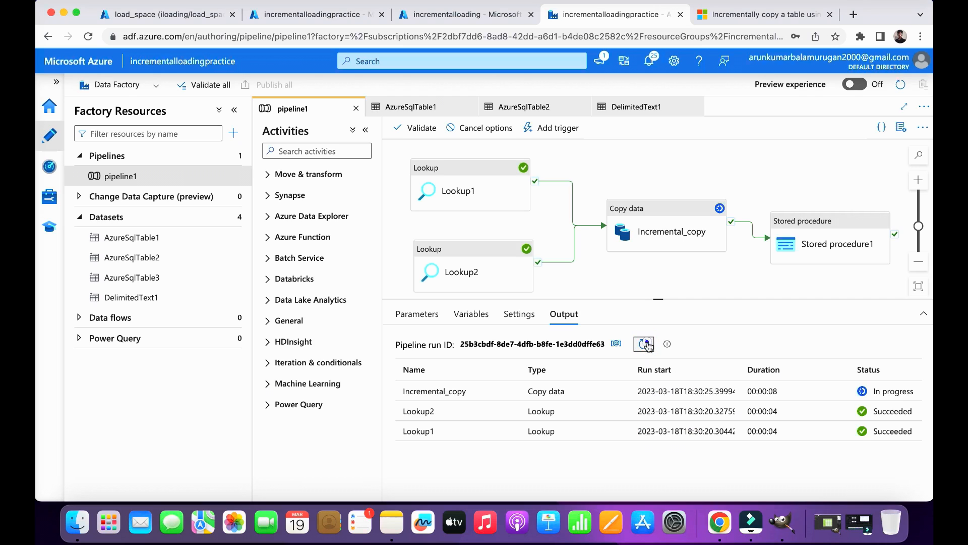
click(644, 344)
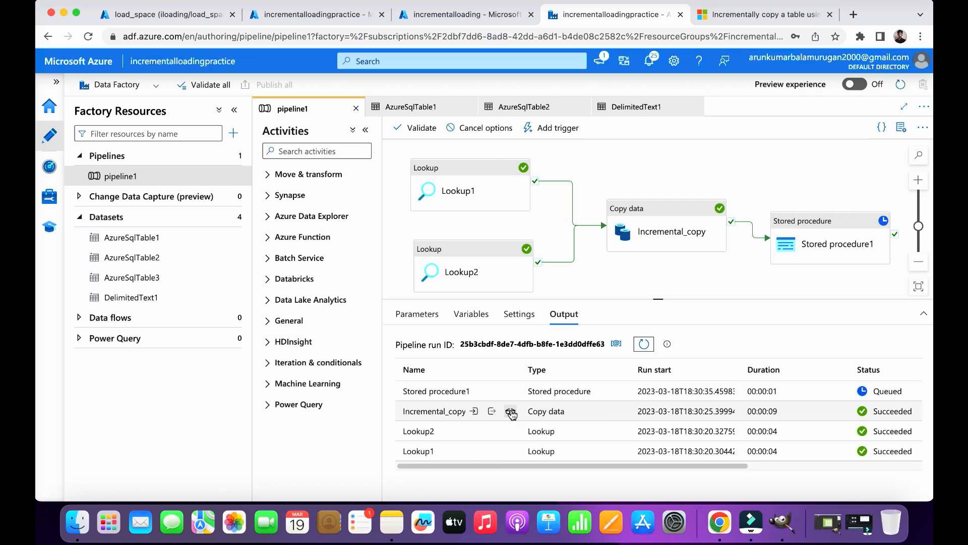
click(510, 411)
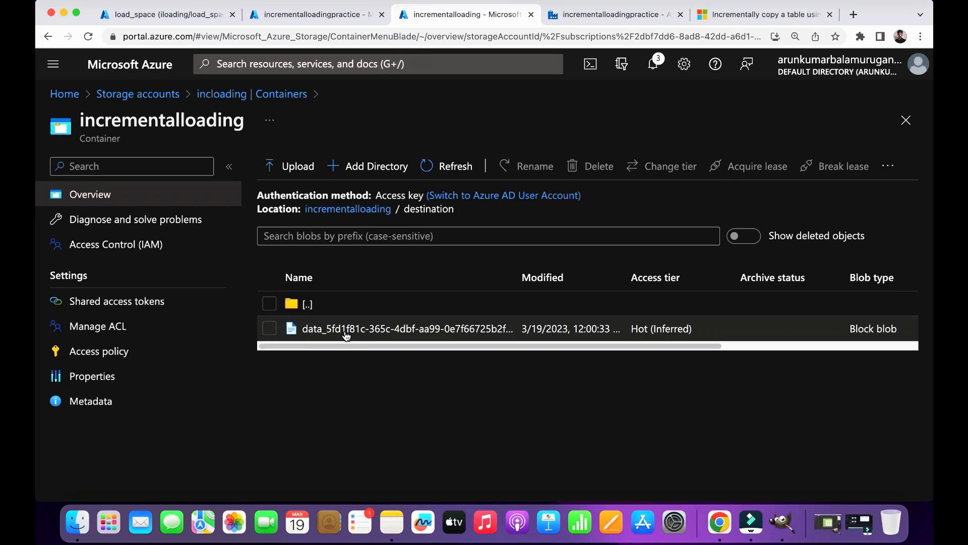
- View/edit the data_ blob in the destination folder, showing the five copied rows
click(407, 328)
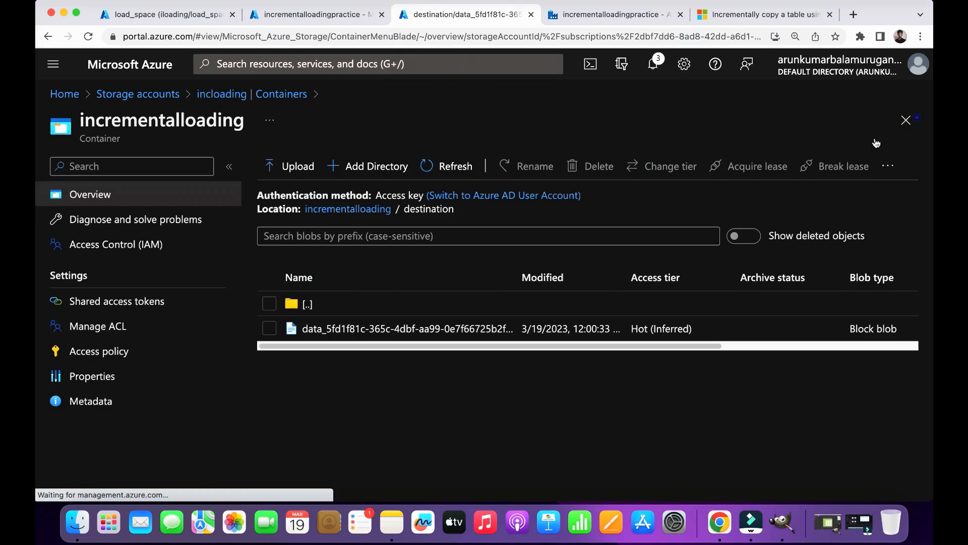
right_click(408, 327)
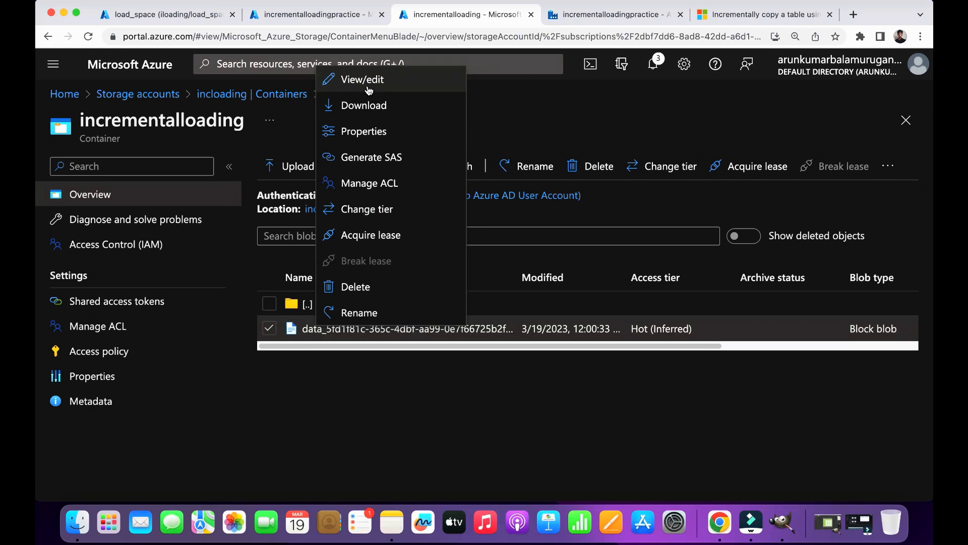
click(361, 79)
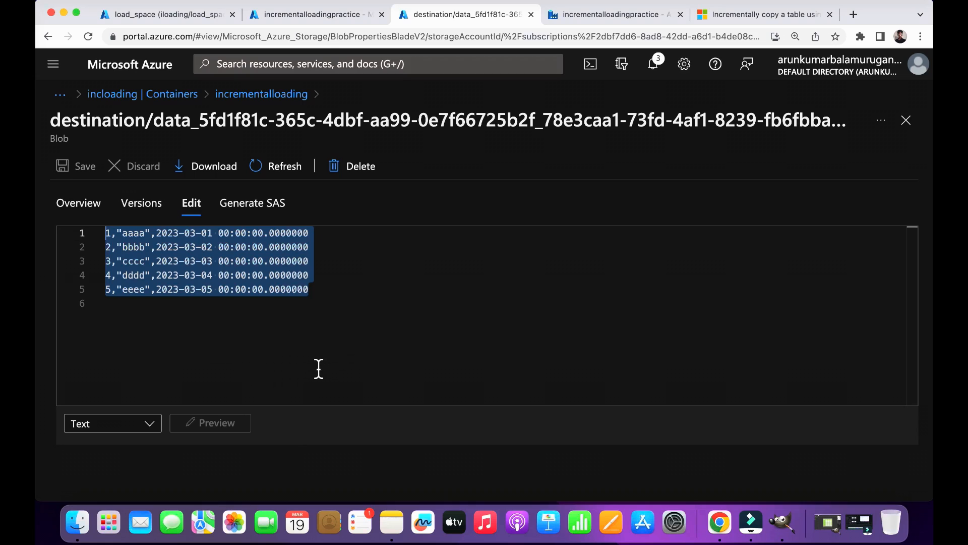
mouse_move(221, 337)
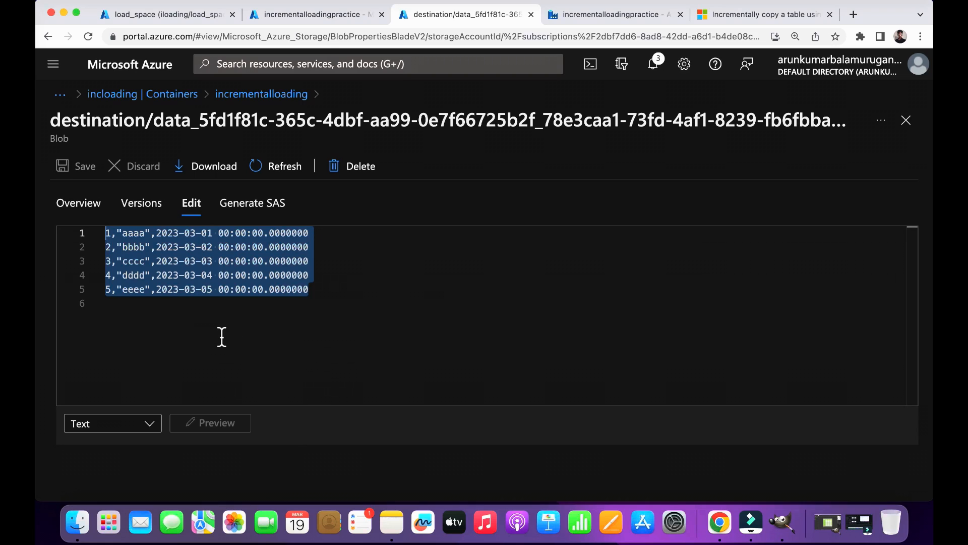
mouse_move(456, 244)
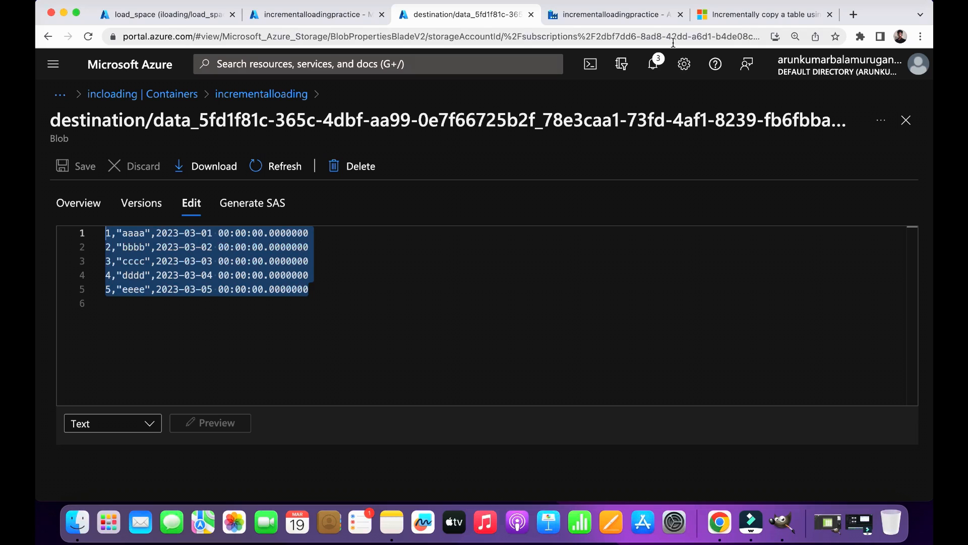
- Review the copy, stored procedure and Lookup2 activities, then insert rows 6 and 7 (newdata) affecting 2 rows
click(611, 14)
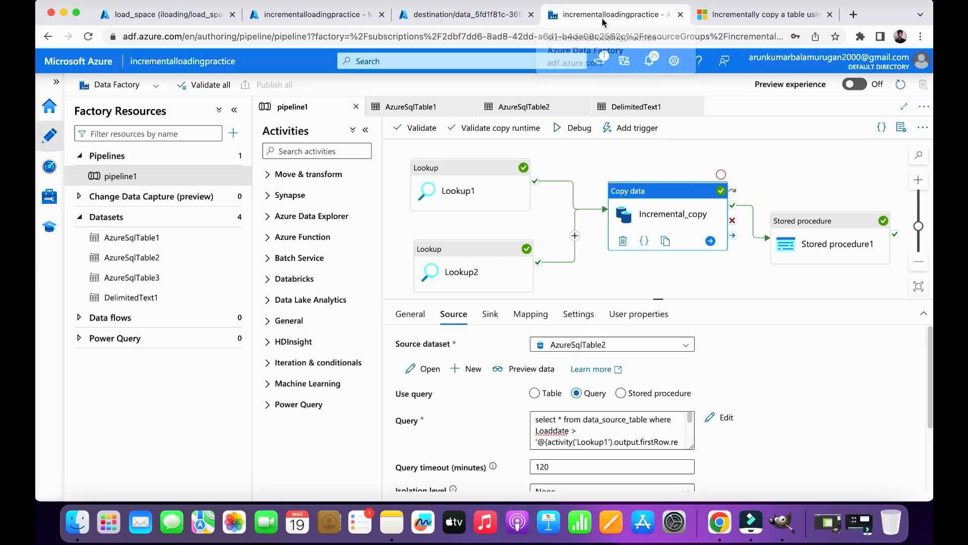
click(818, 213)
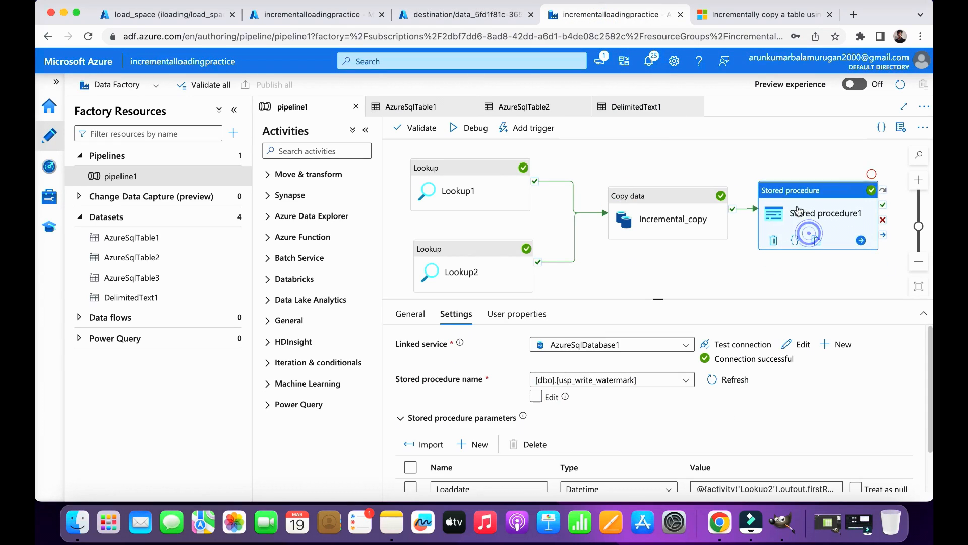
mouse_move(266, 522)
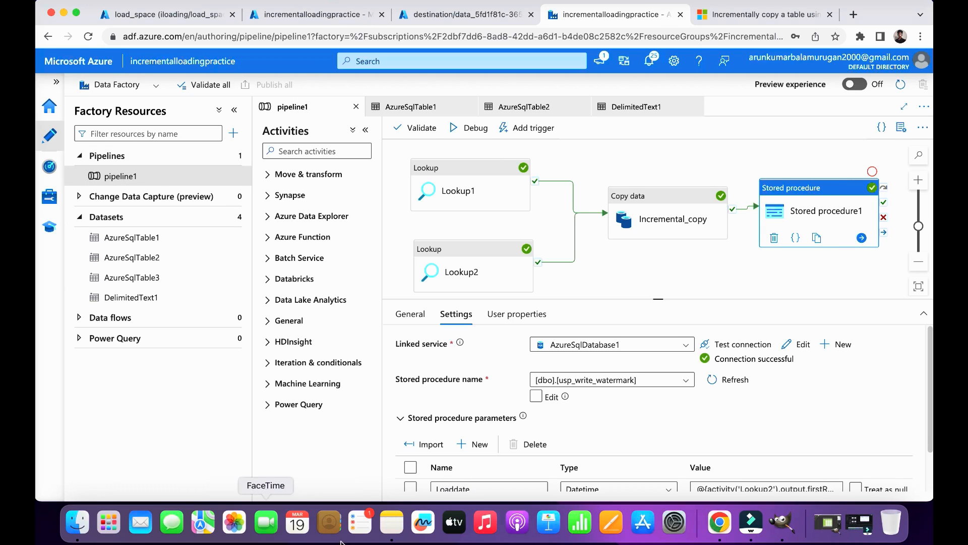
click(469, 260)
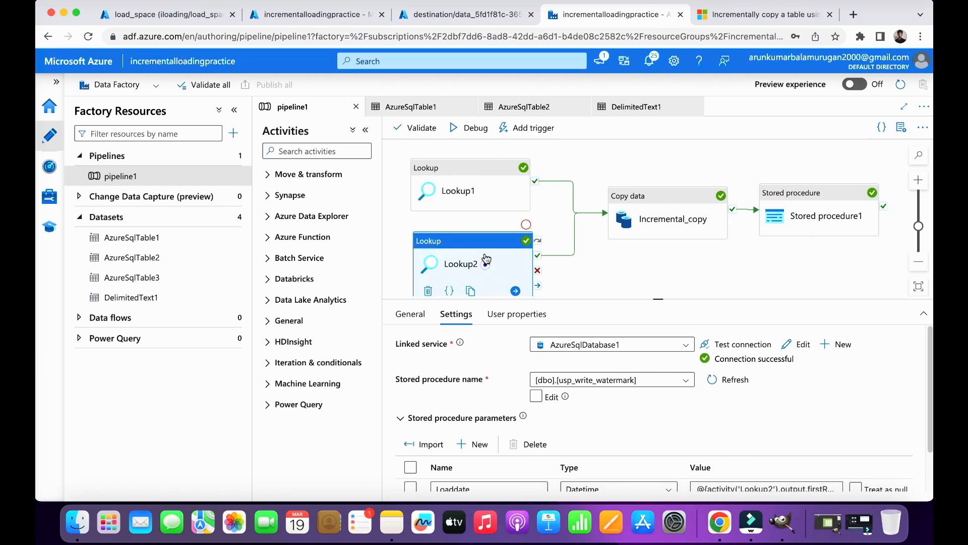
click(164, 15)
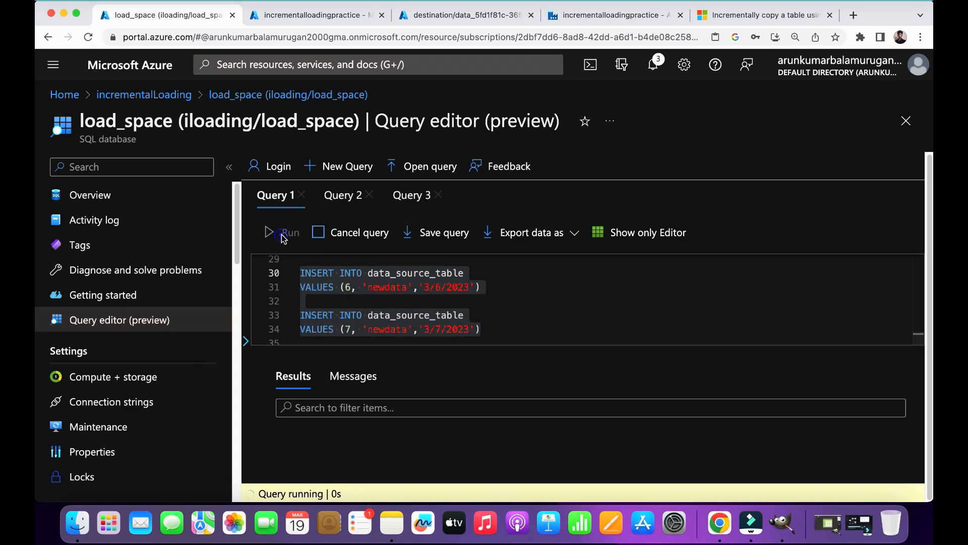
click(282, 232)
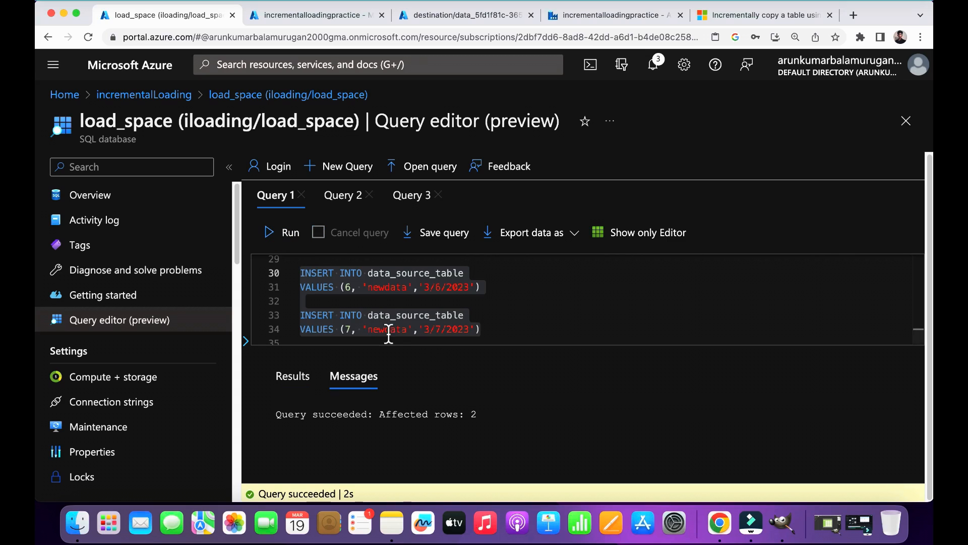
- Start a second debug run of pipeline1 and refresh Output until the activities succeed
click(614, 15)
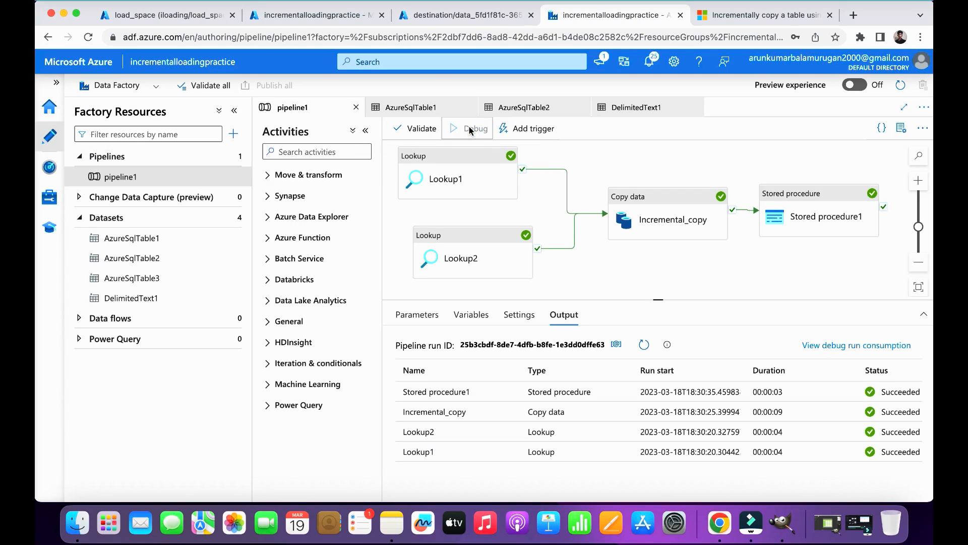
click(473, 128)
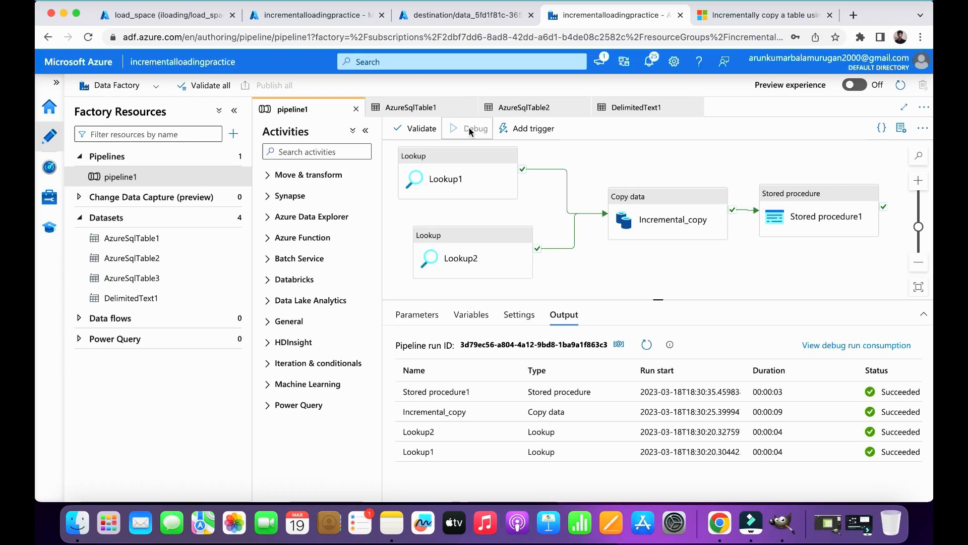
click(474, 129)
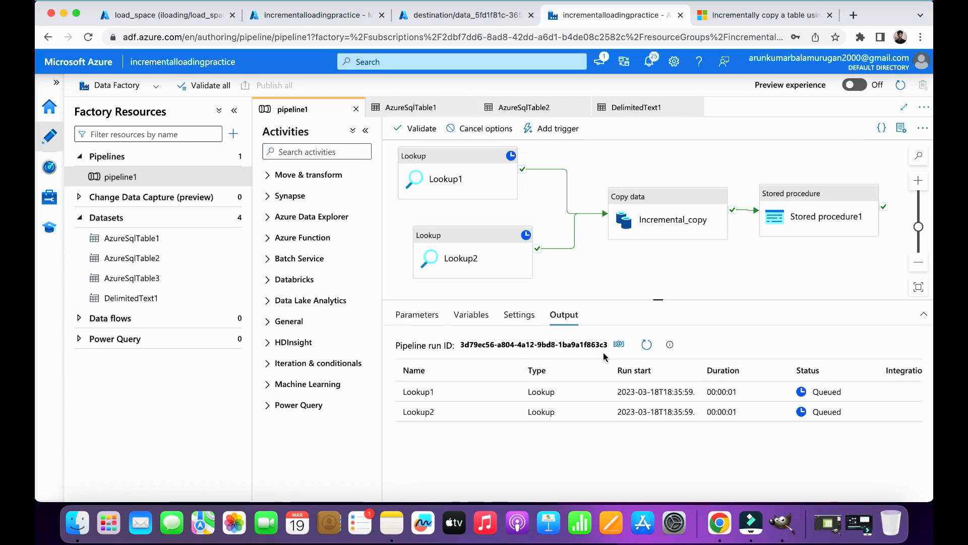
click(646, 344)
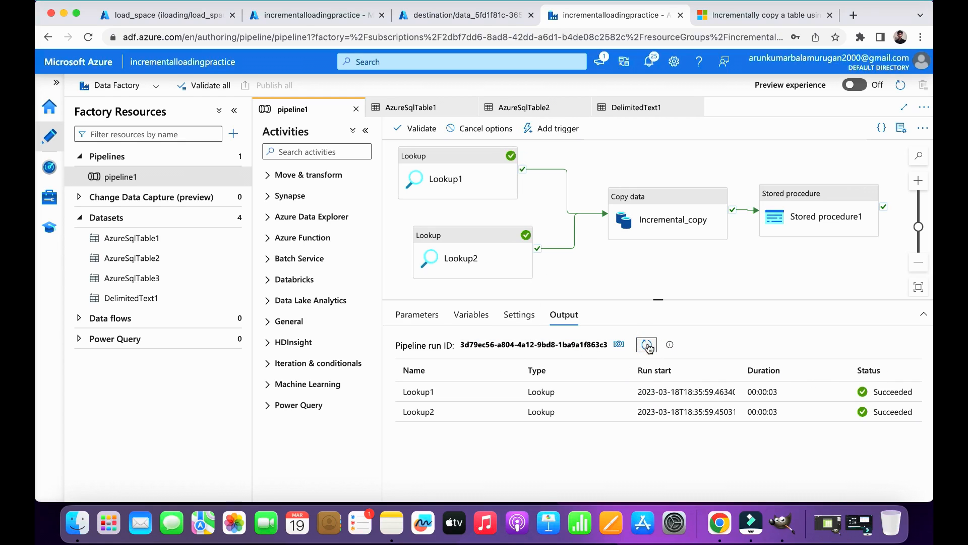
click(646, 345)
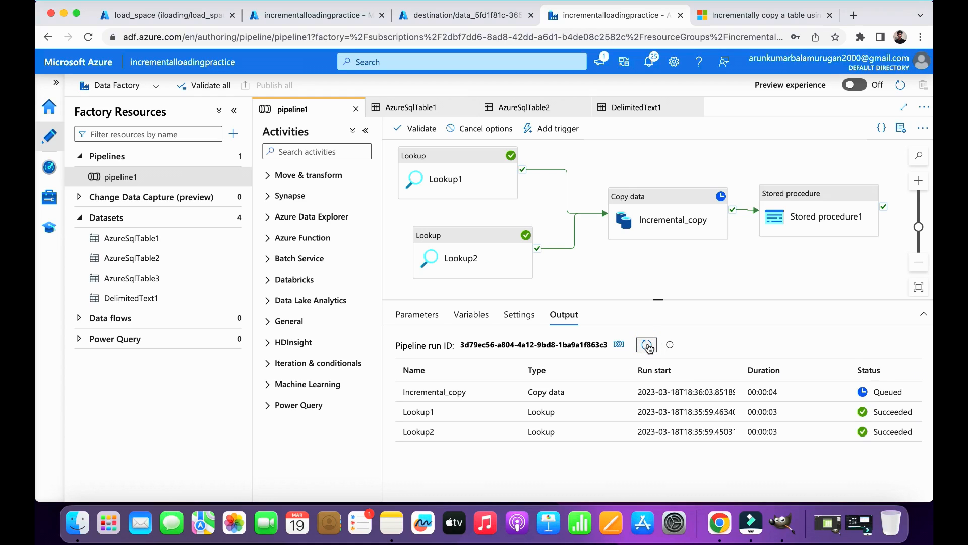
click(646, 344)
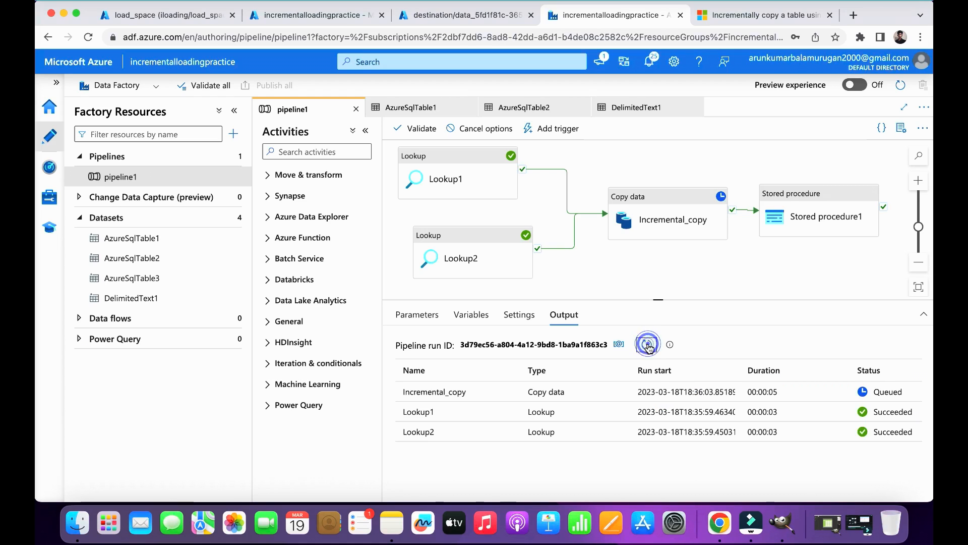
click(647, 344)
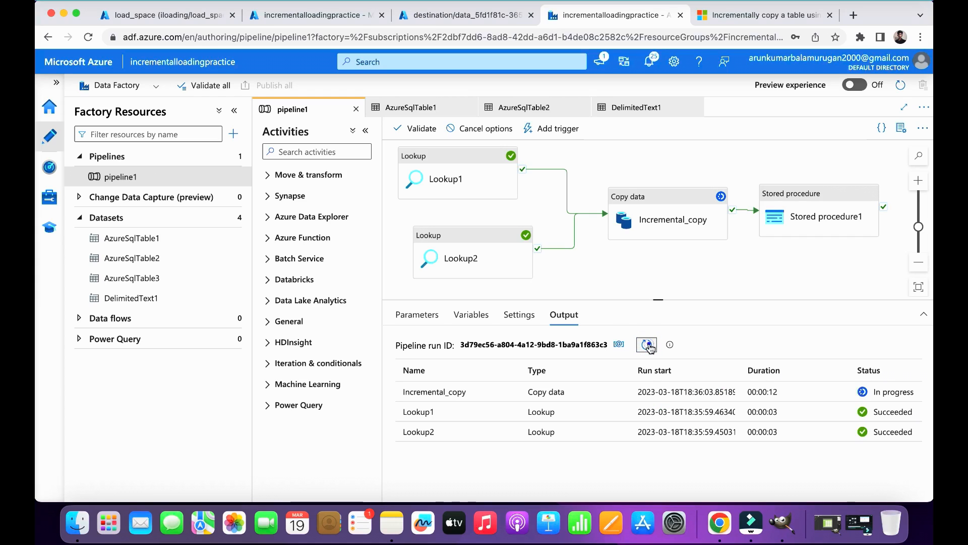
click(646, 345)
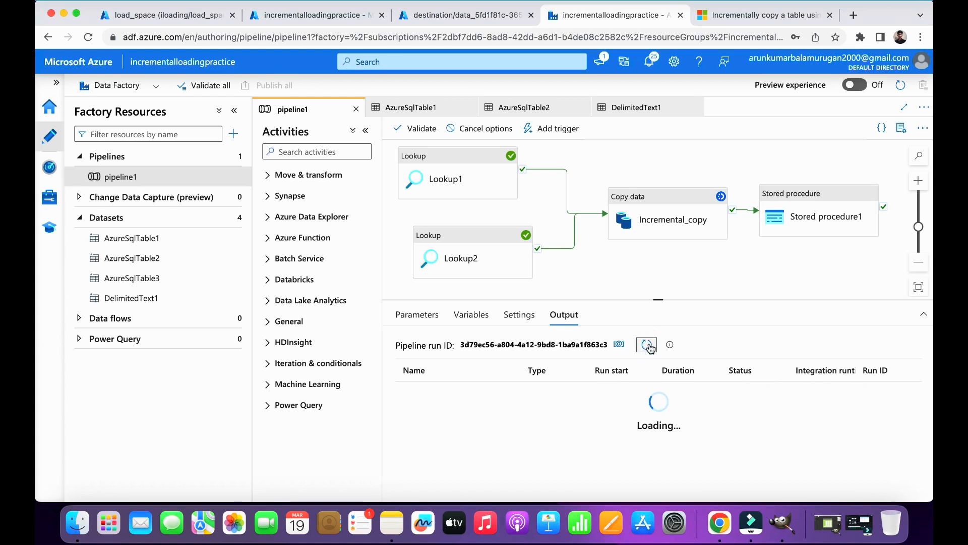
click(646, 345)
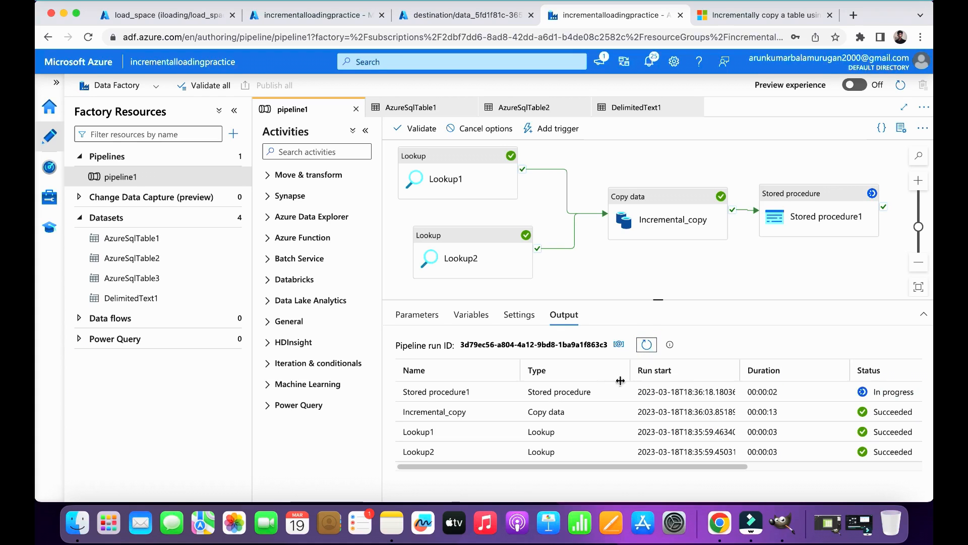
mouse_move(513, 412)
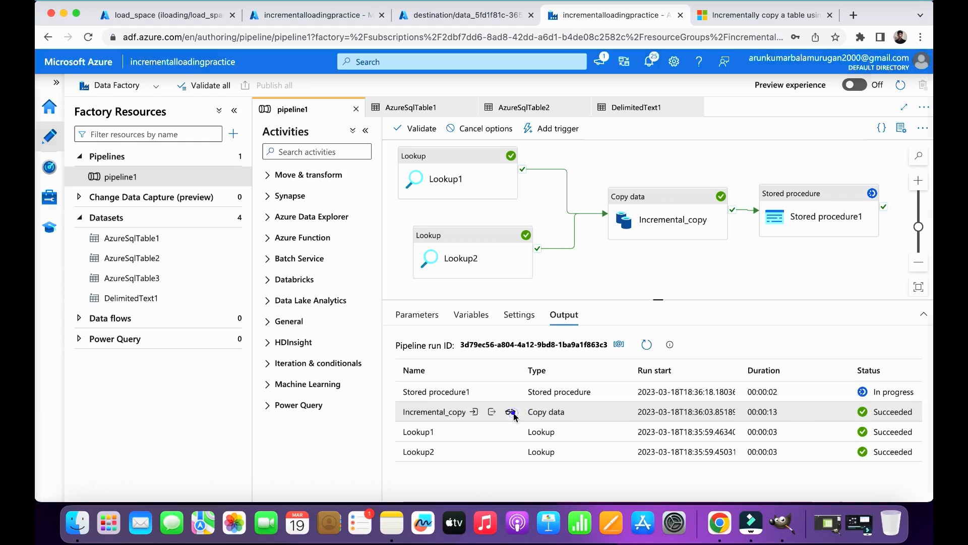
- Check Incremental_copy's details showing 2 rows read and written
click(511, 412)
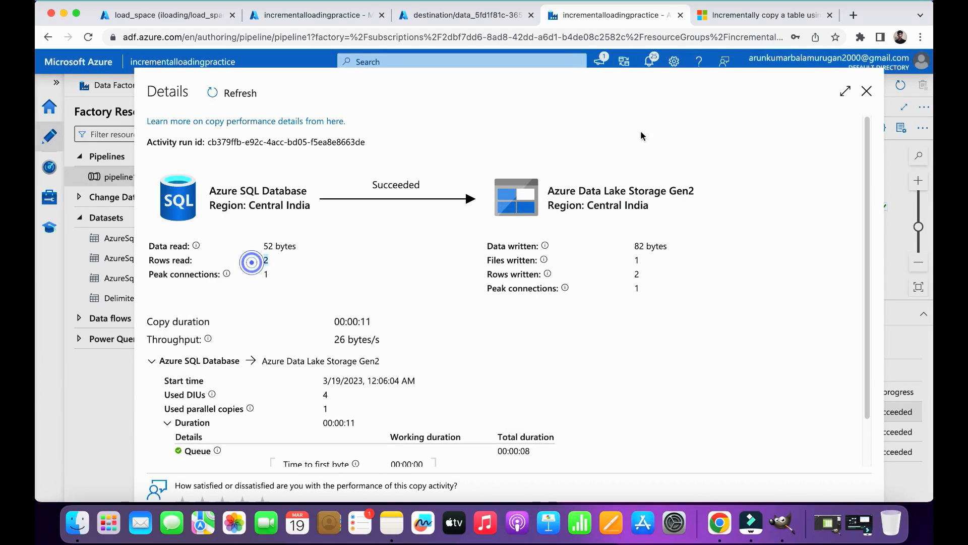
click(867, 90)
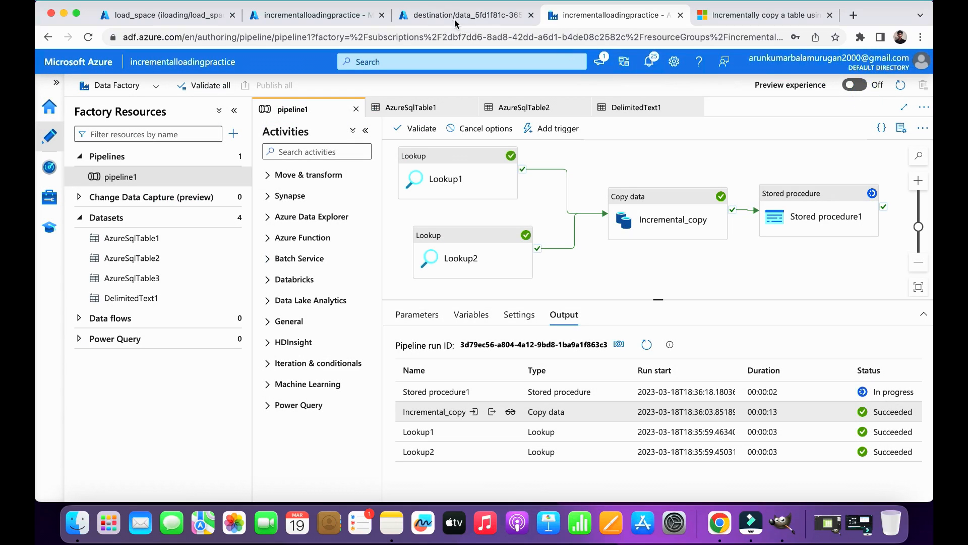
- View the newest destination blob, confirming it holds only rows 6 and 7 (2023-03-06, 2023-03-07)
click(465, 15)
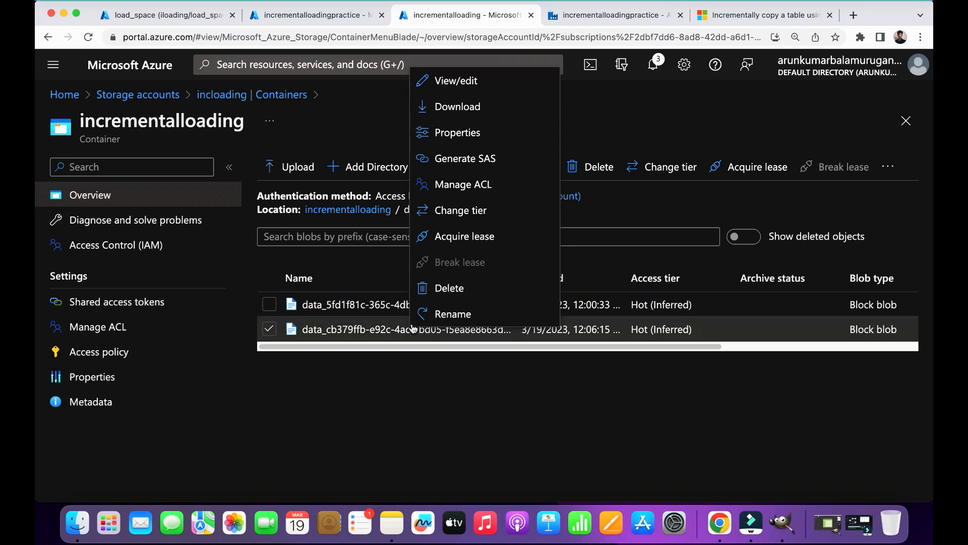
click(457, 81)
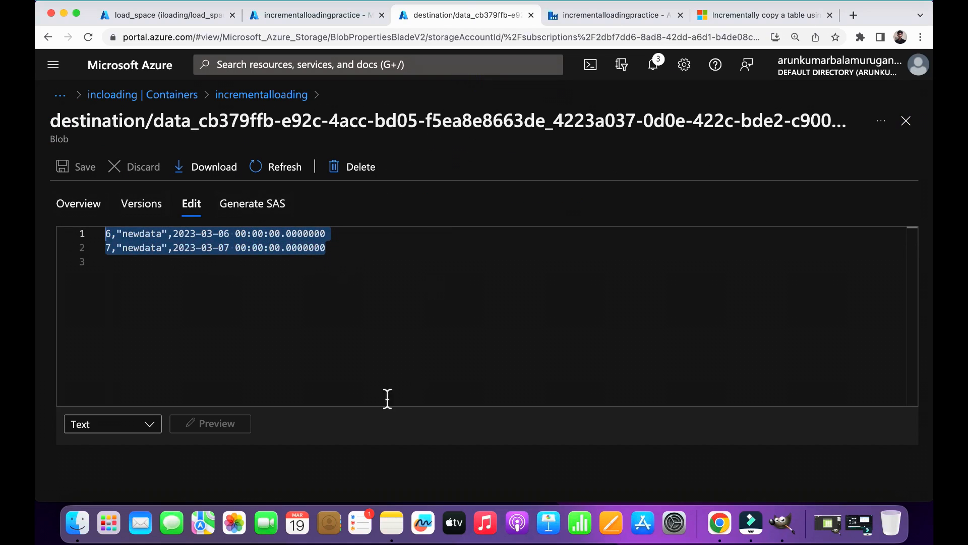
mouse_move(290, 303)
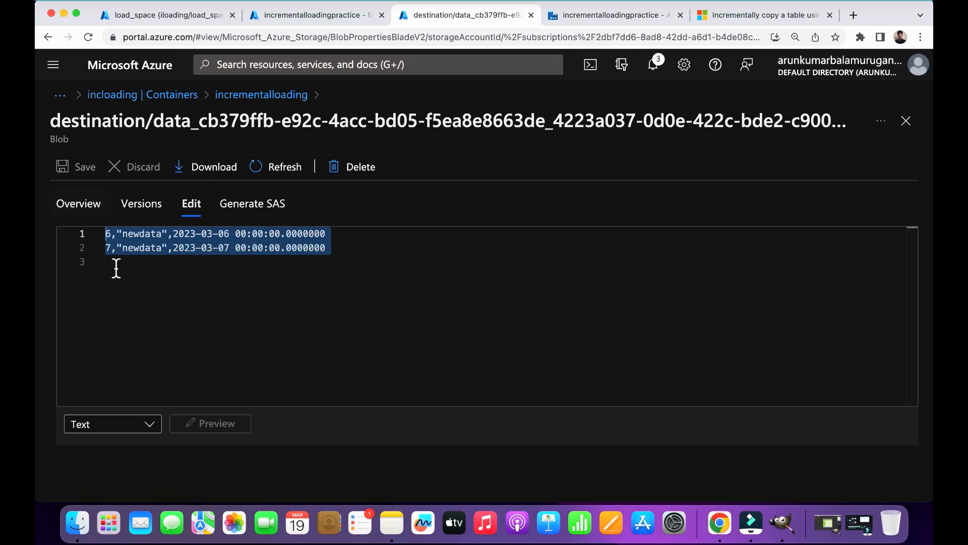
click(117, 262)
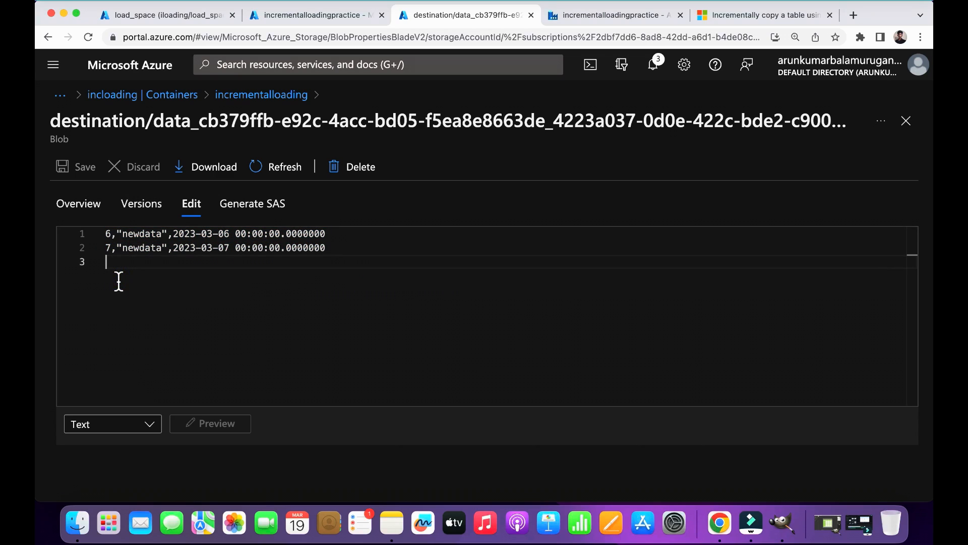